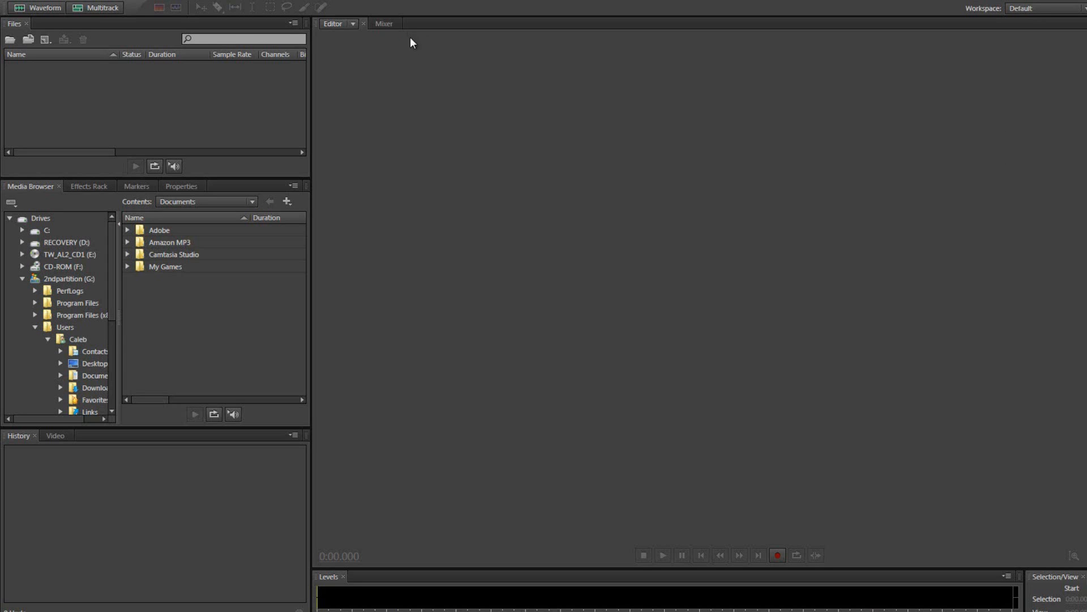
mouse_move(471, 82)
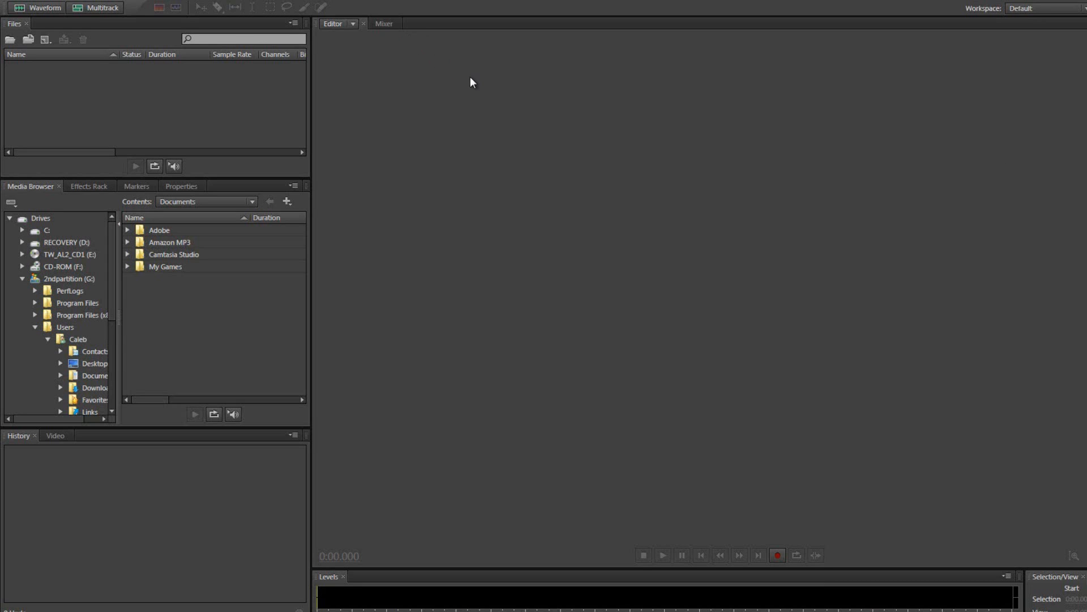
mouse_move(519, 89)
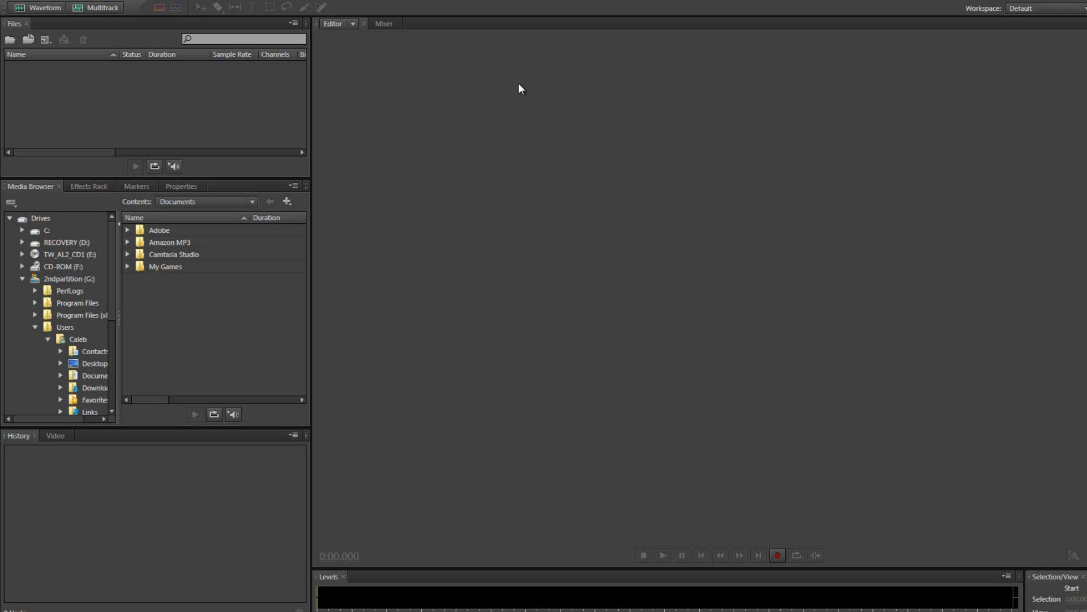
mouse_move(994, 475)
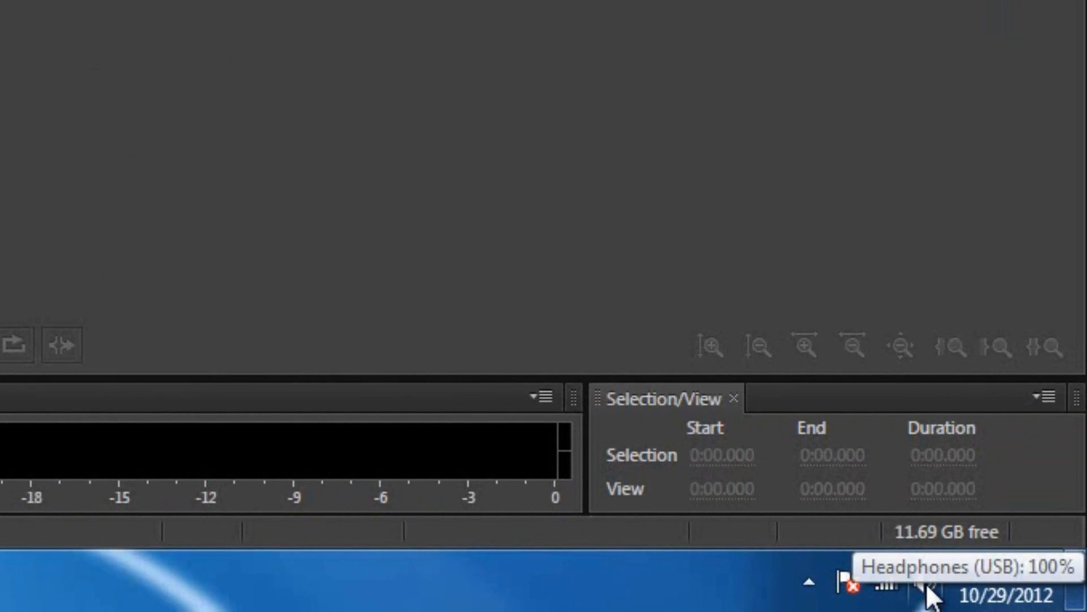
- Confirm in Windows Sound that H1 headphones and H1 microphone are the defaults, then close it
right_click(933, 589)
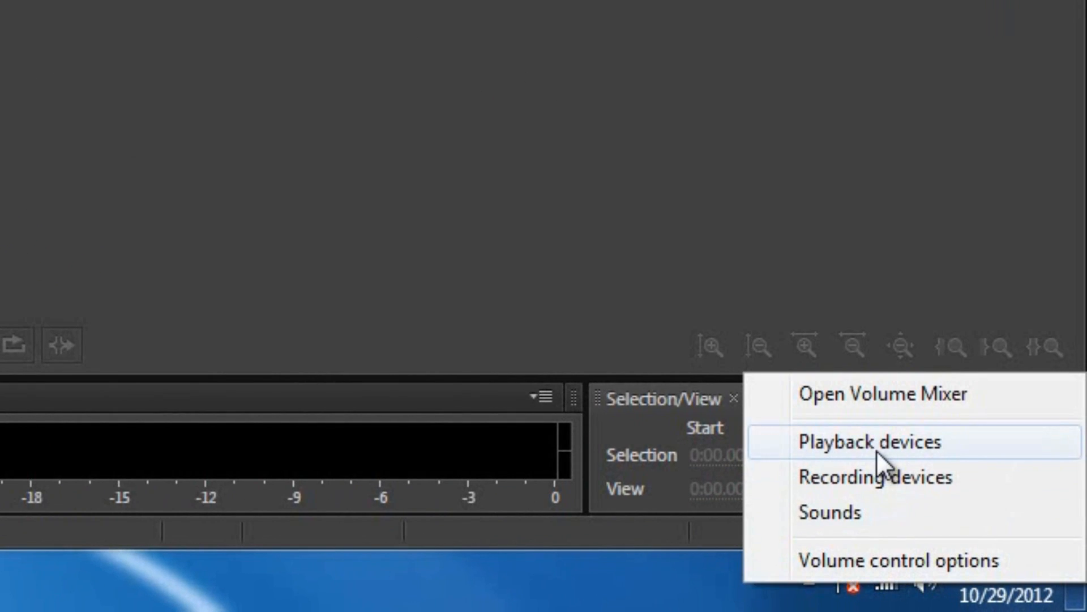
left_click(871, 441)
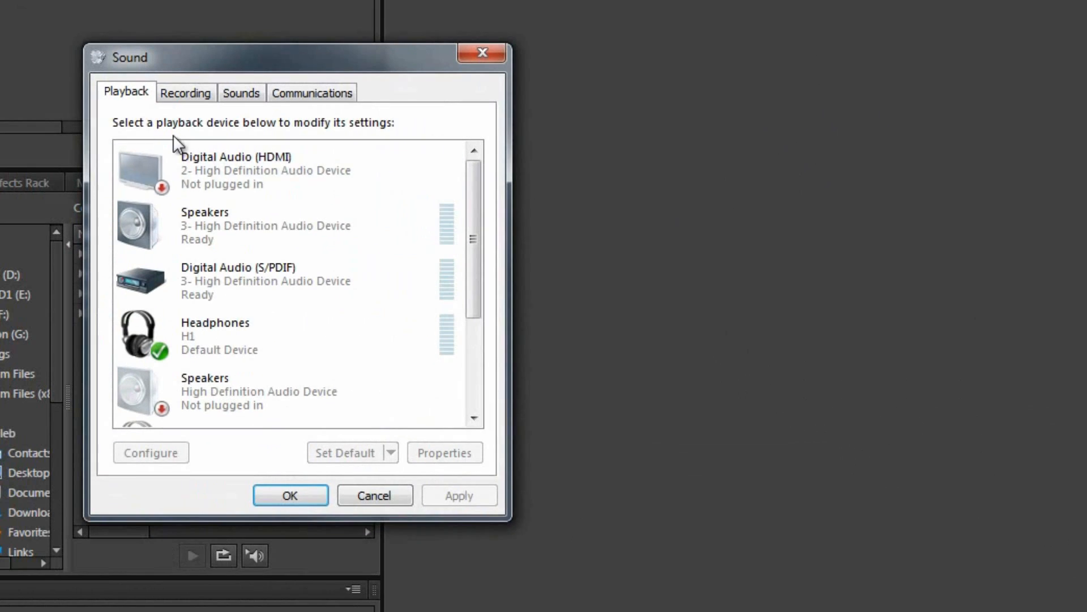
scroll("down", 3)
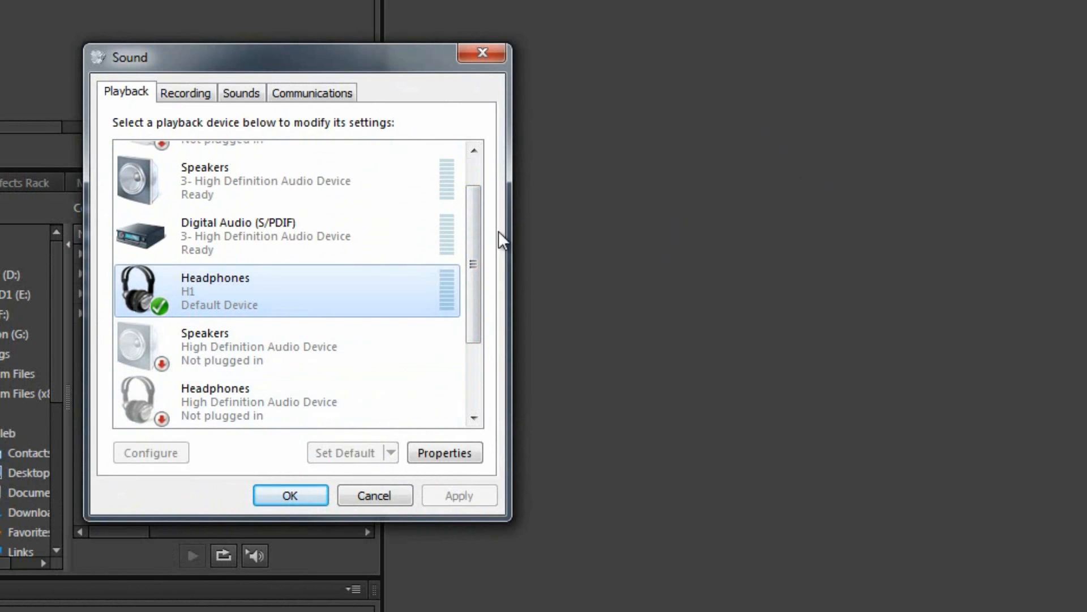
scroll("up", 3)
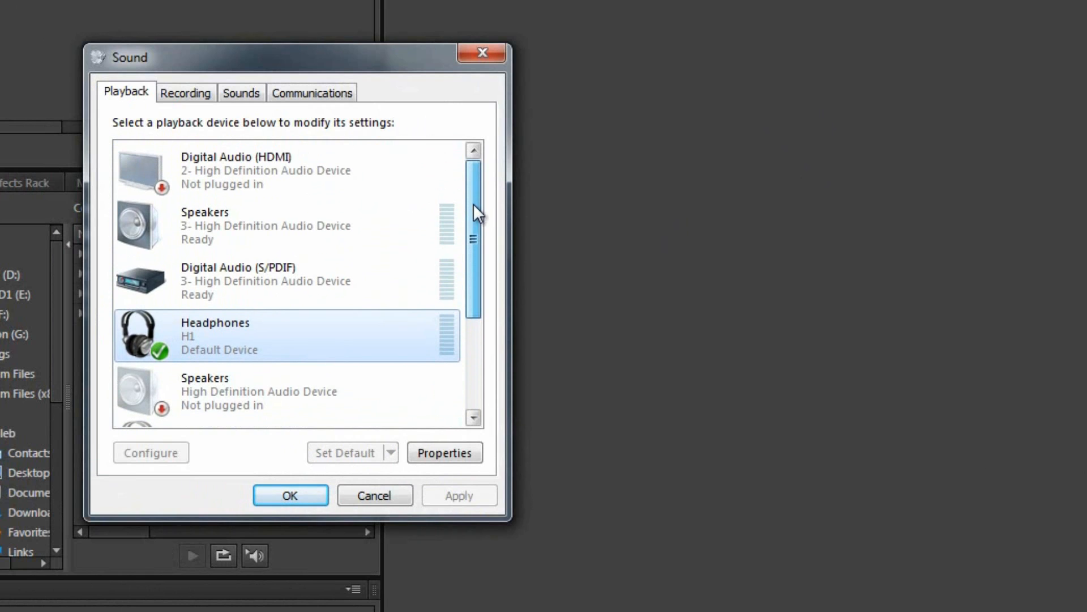
scroll("down", 3)
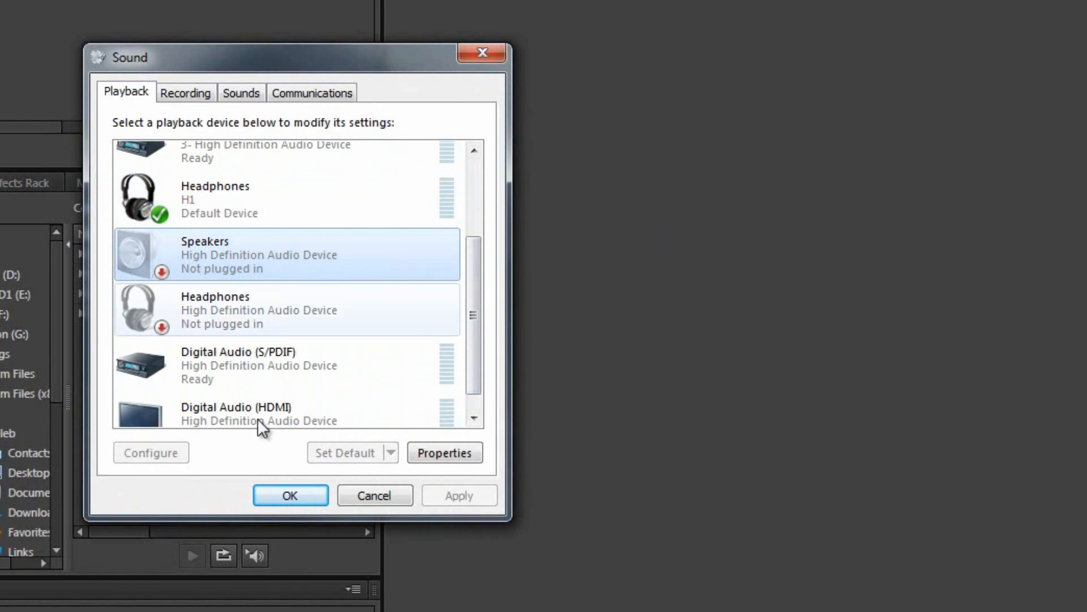
mouse_move(454, 293)
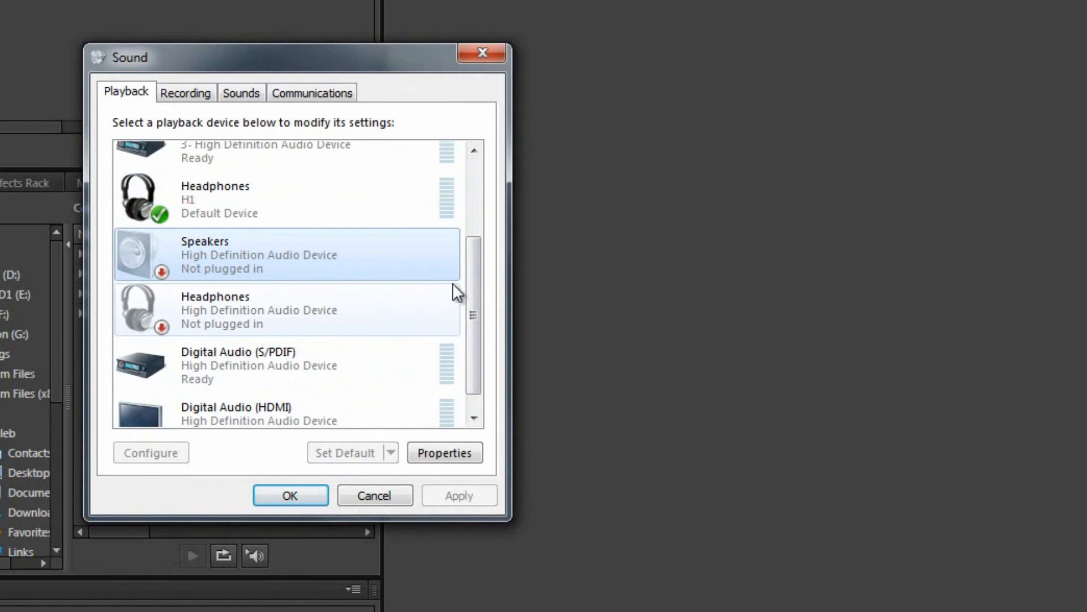
left_click(185, 92)
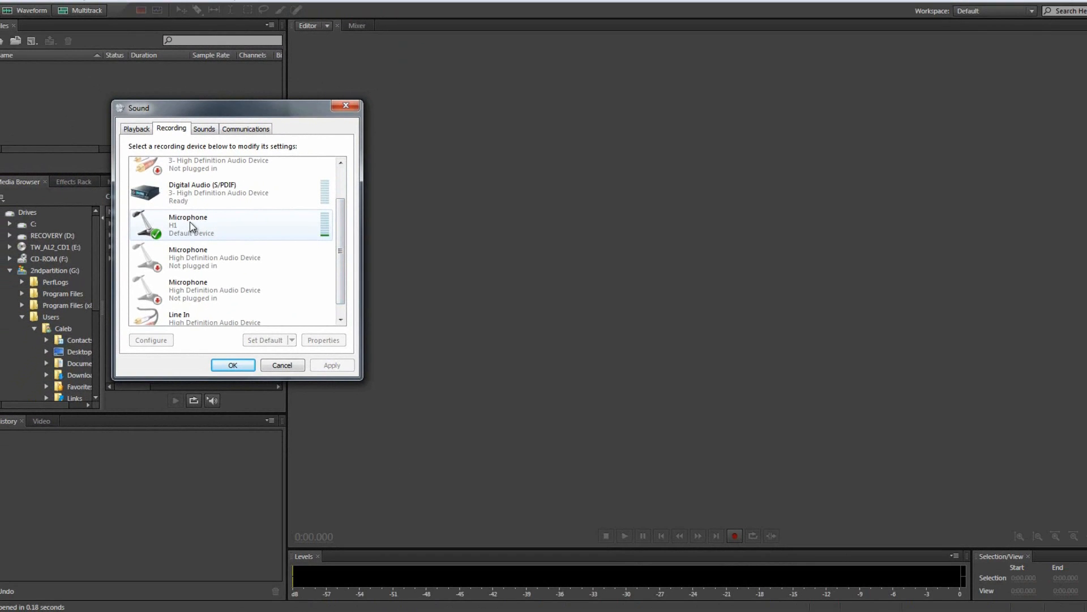
left_click(232, 365)
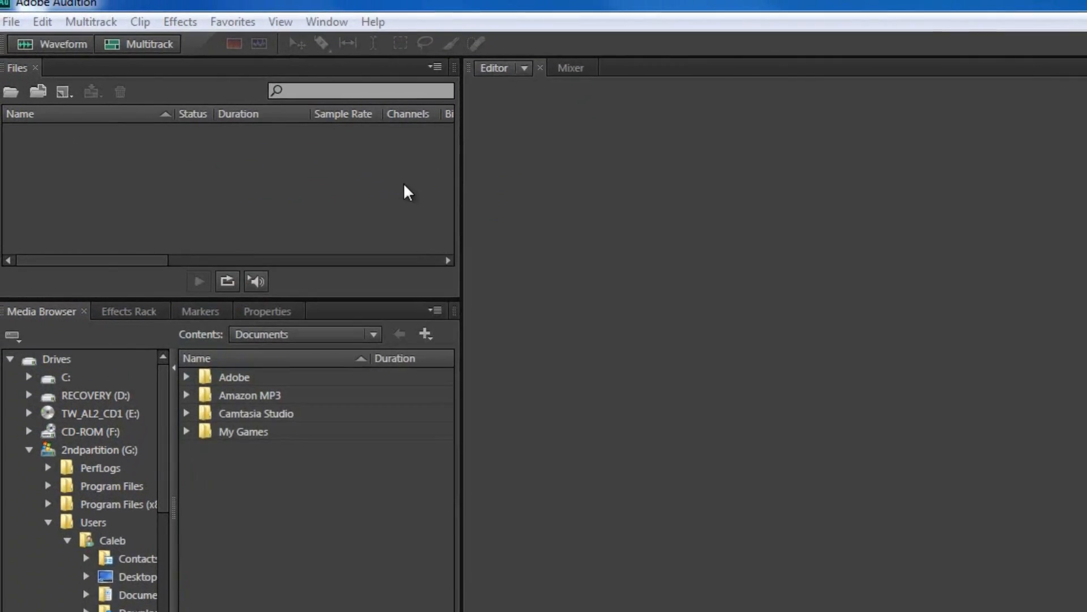
left_click(41, 22)
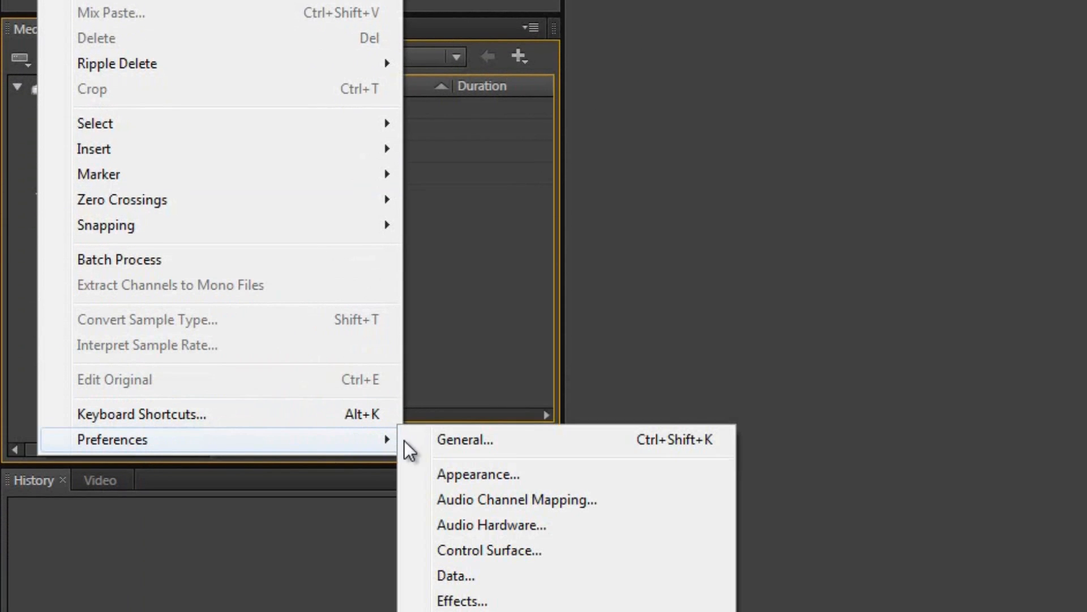
- In Audio Channel Mapping, map stereo input to Microphone (H1) channels 1 and 2
left_click(516, 499)
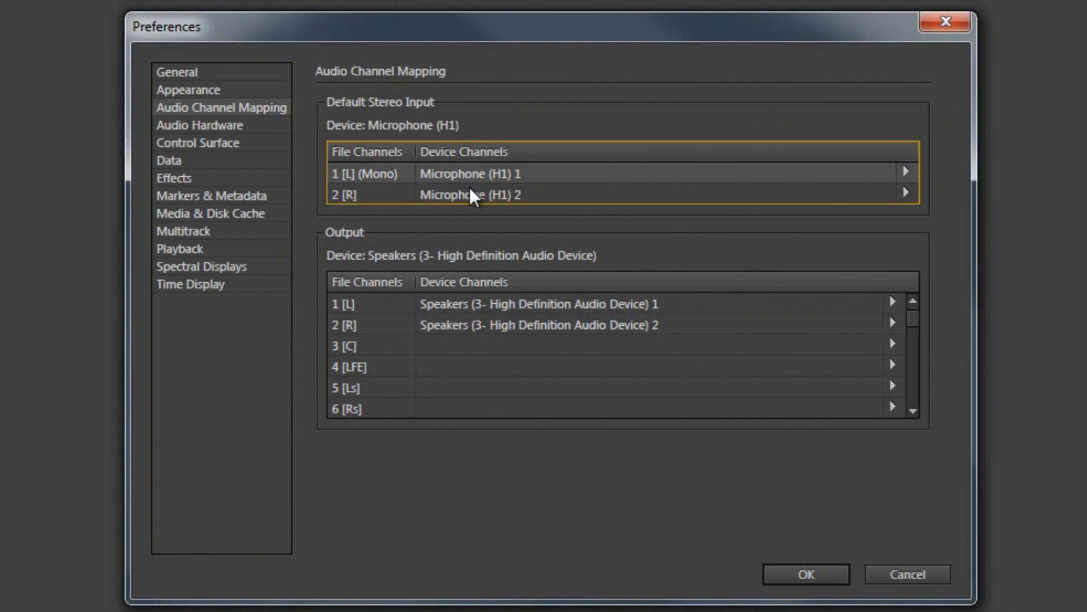
mouse_move(481, 222)
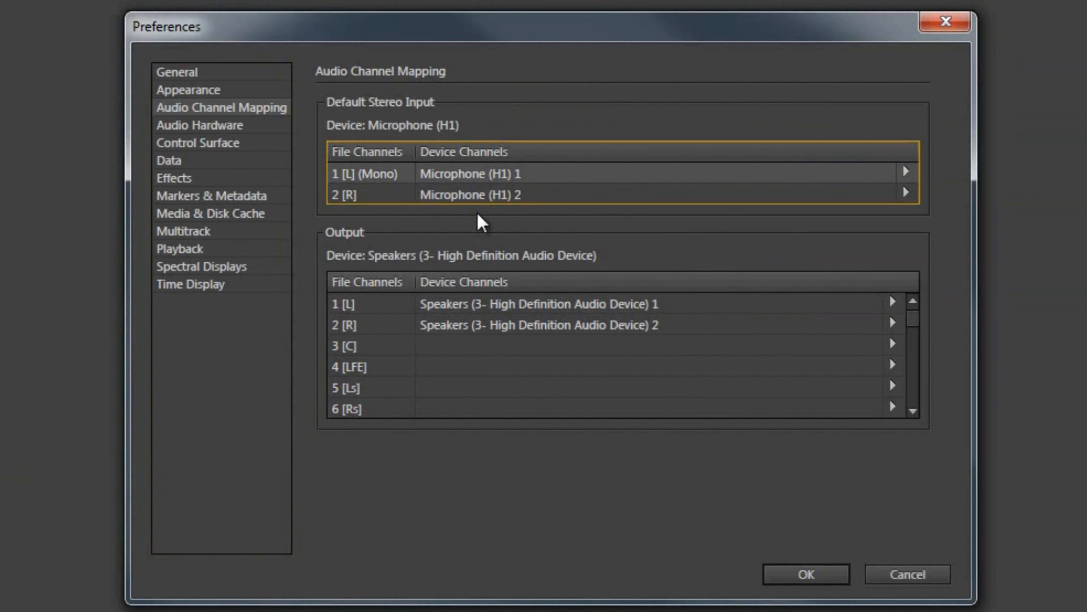
mouse_move(497, 203)
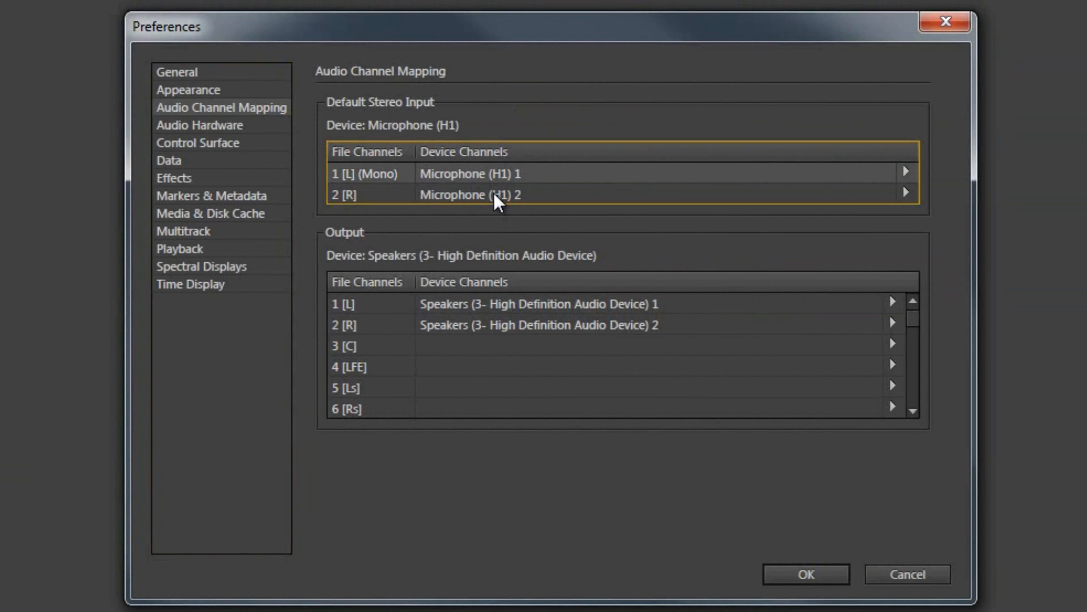
mouse_move(703, 183)
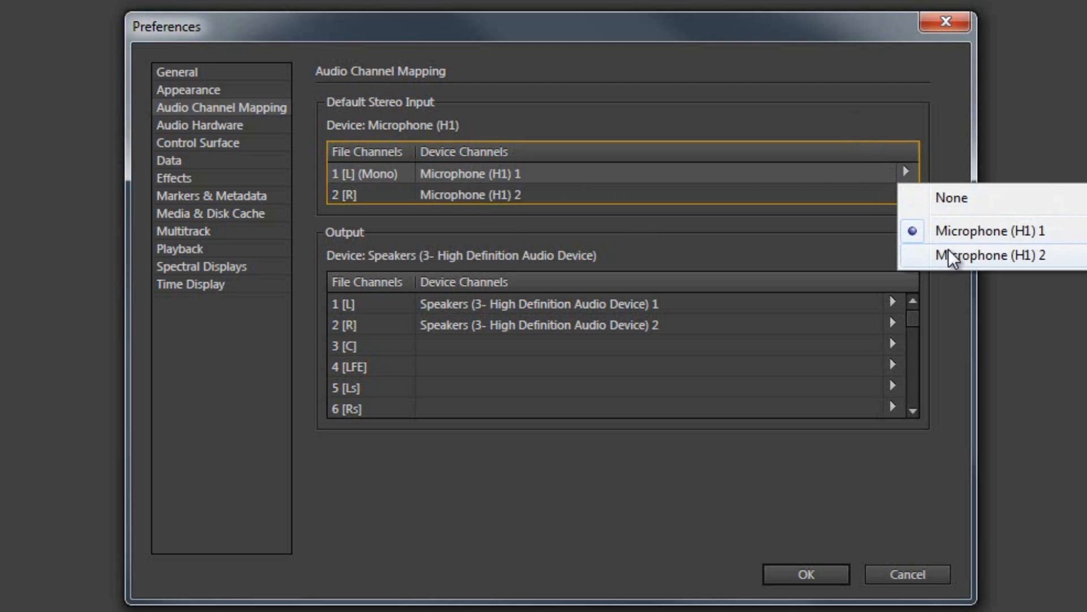
left_click(991, 255)
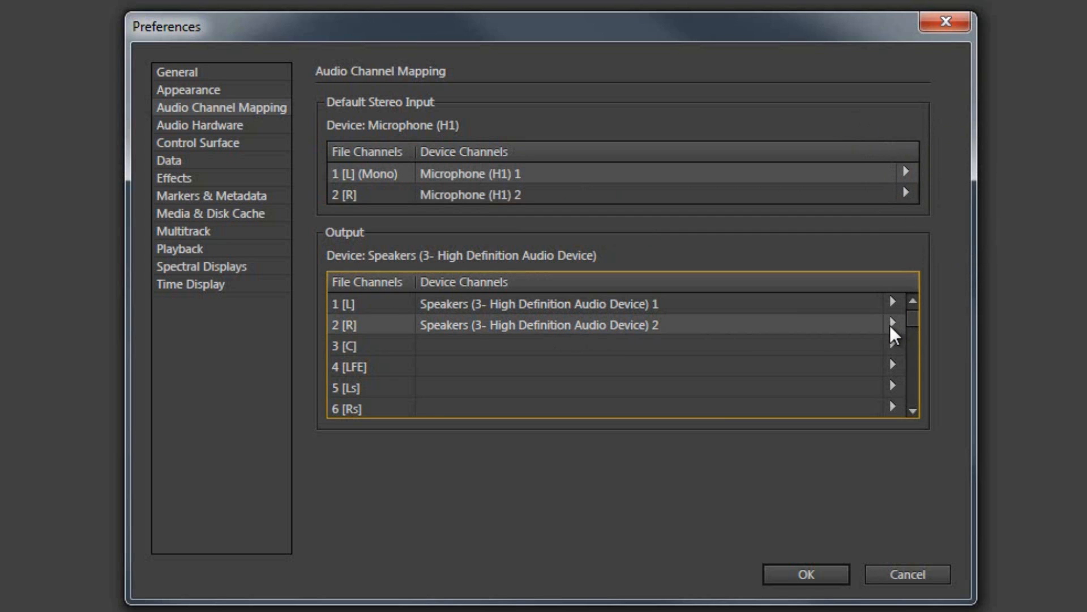
mouse_move(270, 147)
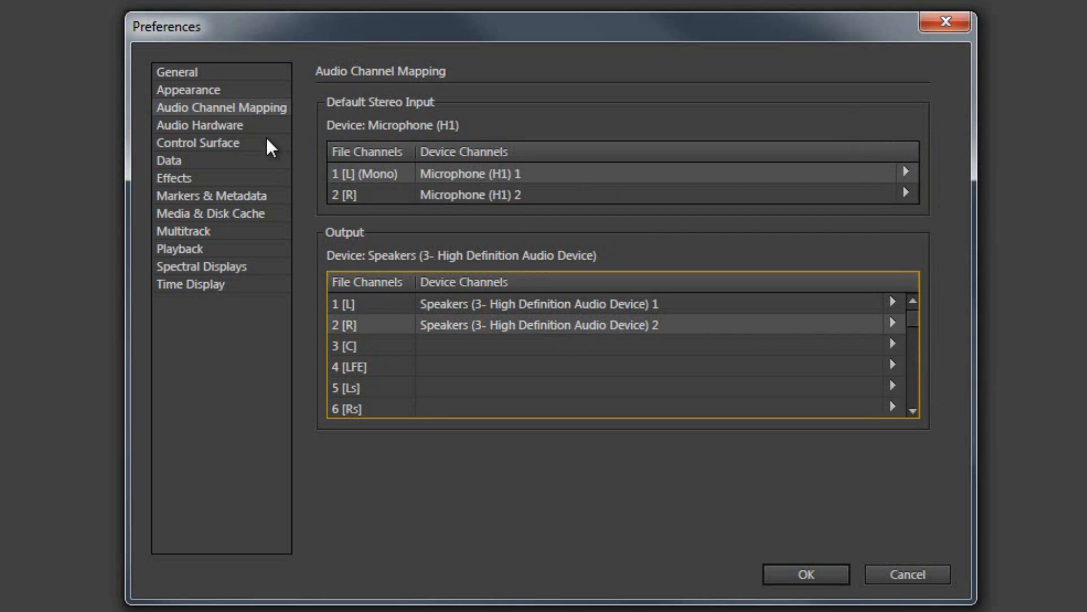
- In Audio Hardware, keep Microphone (H1) input and set Headphones (H1) as default output
left_click(200, 124)
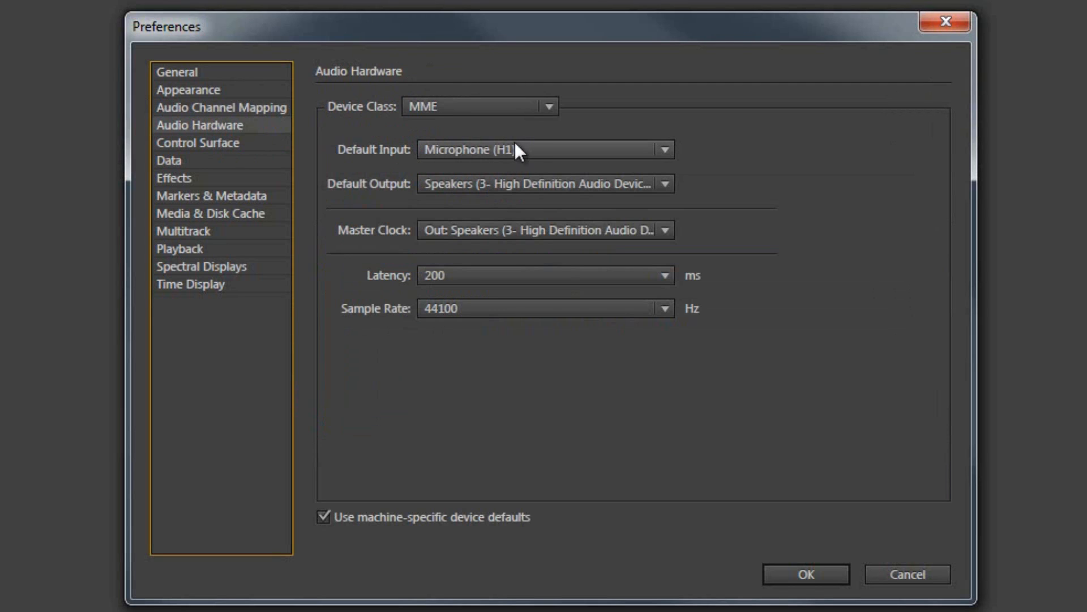
left_click(664, 149)
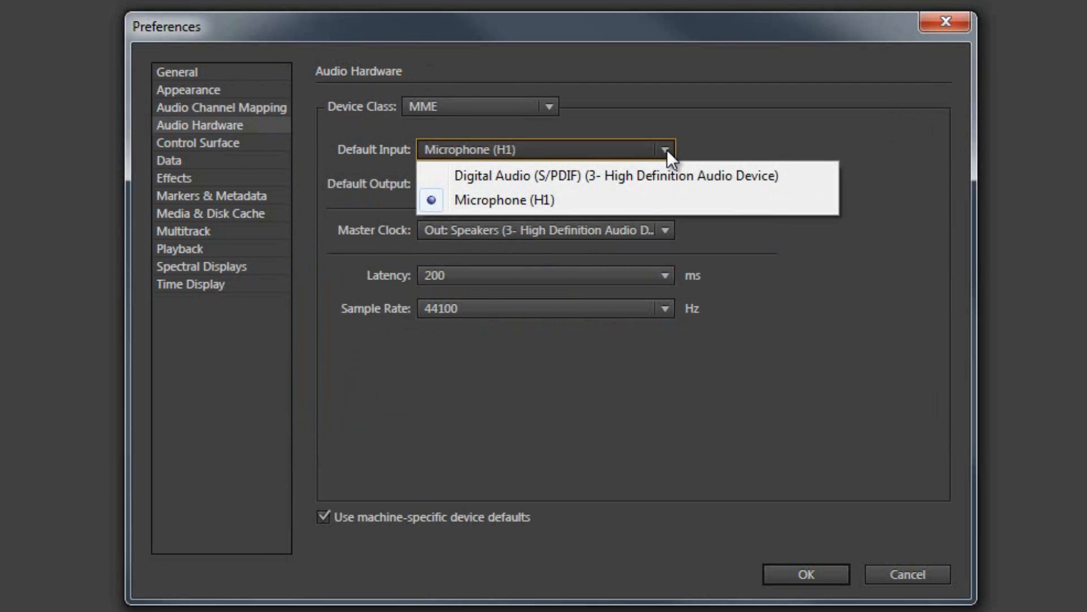
mouse_move(709, 136)
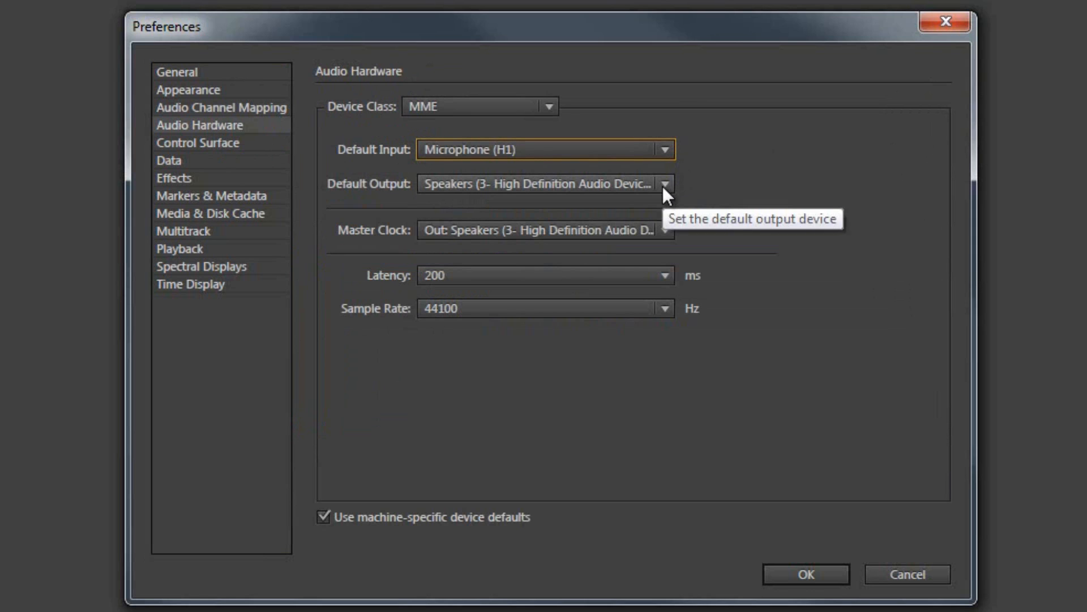
left_click(664, 183)
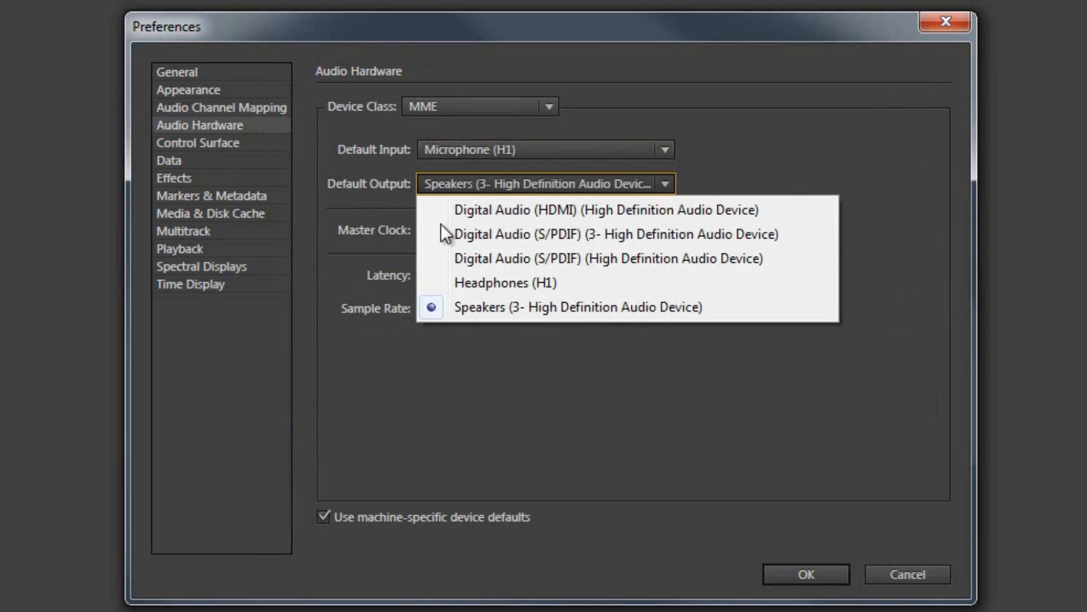
mouse_move(523, 291)
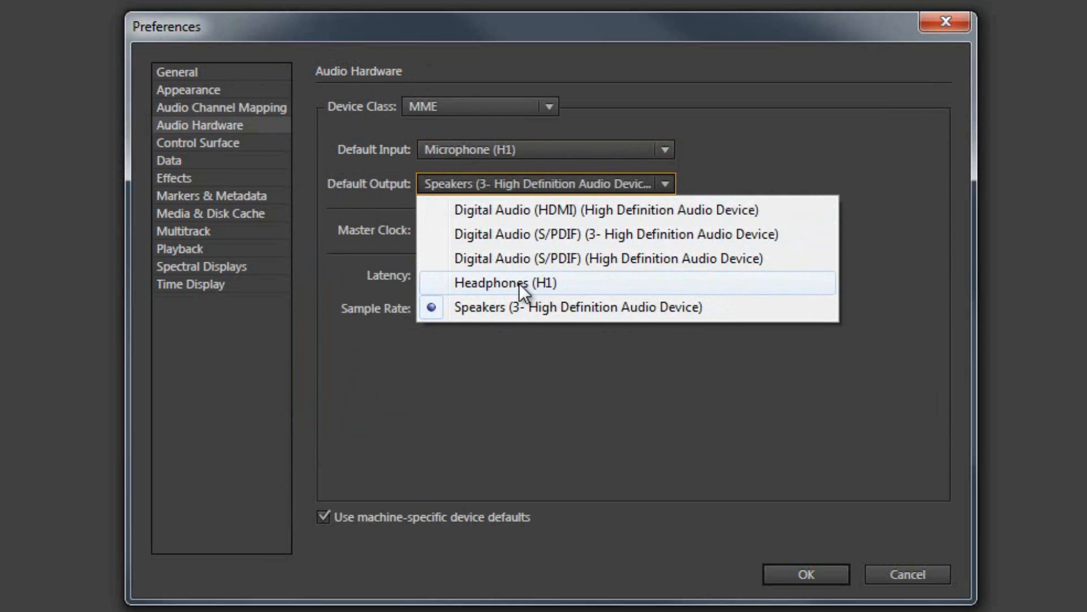
left_click(507, 282)
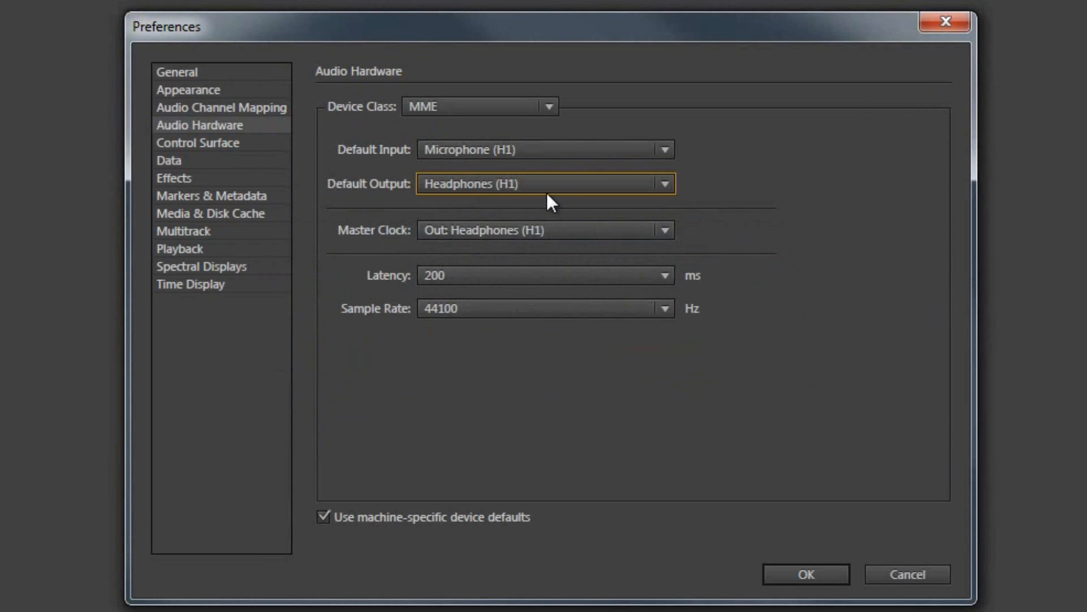
mouse_move(698, 290)
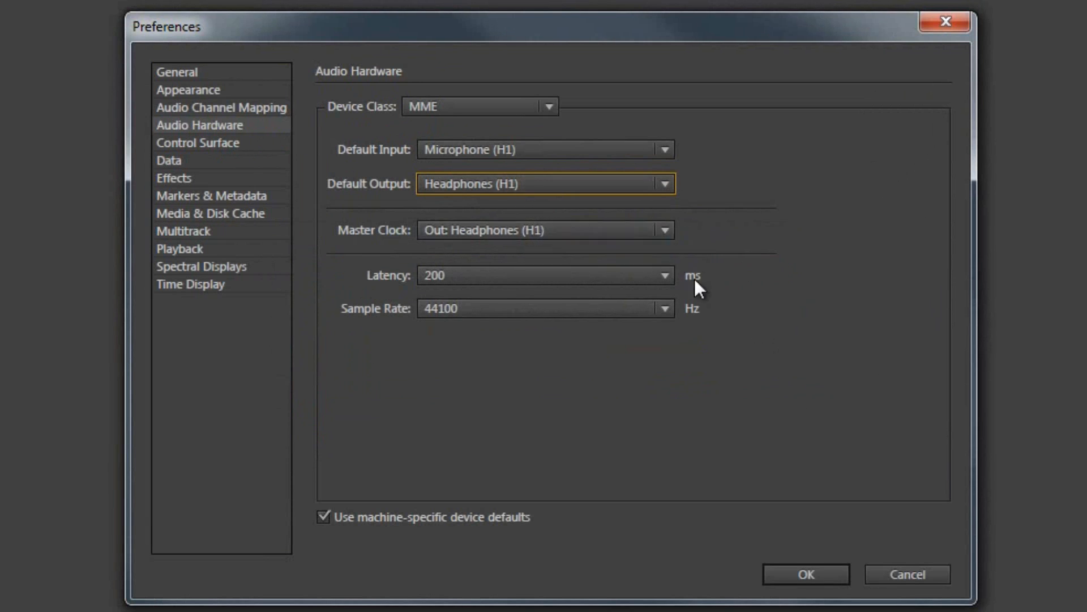
- Keep 200 ms latency and 44100 Hz sample rate, then apply and close Preferences
left_click(661, 275)
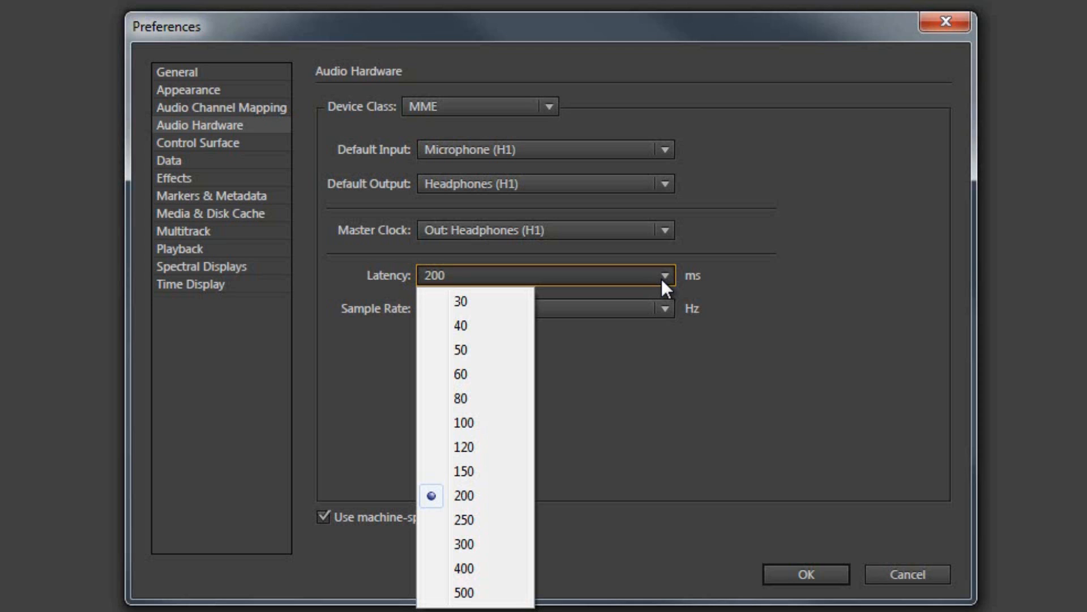
mouse_move(466, 591)
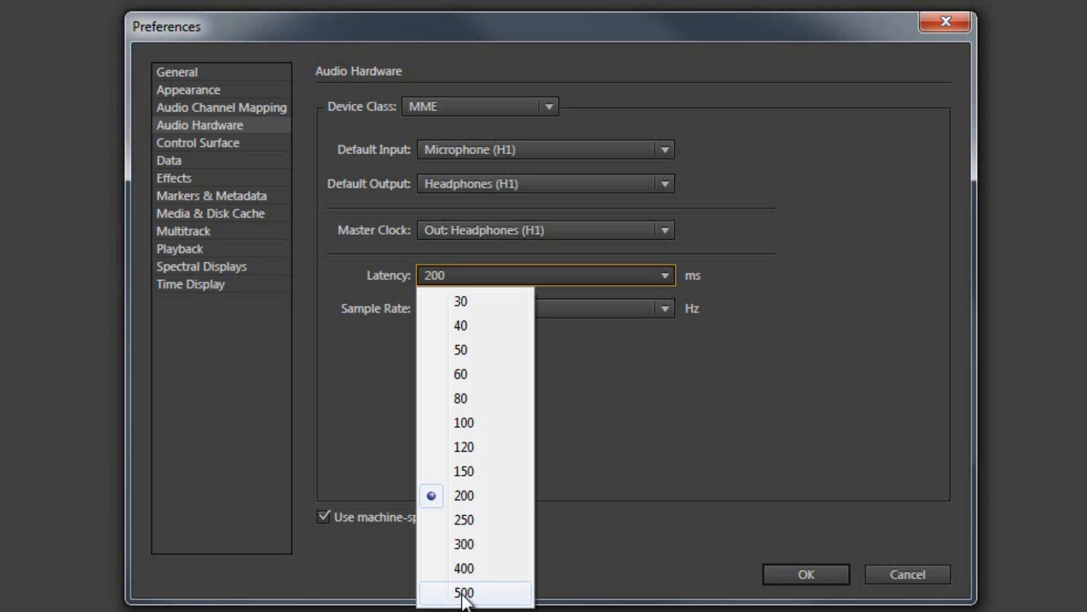
mouse_move(479, 411)
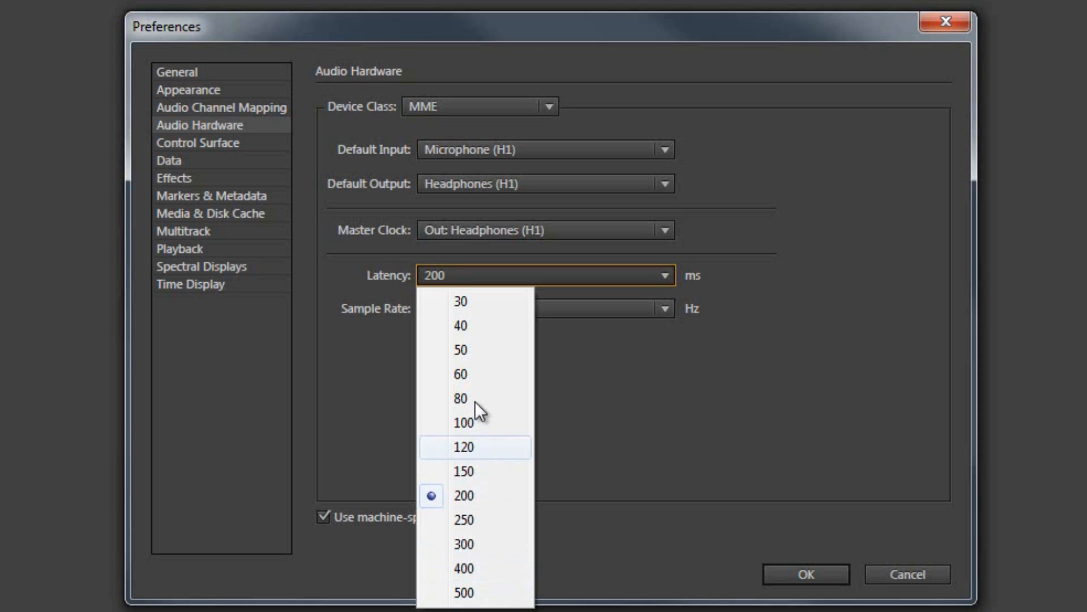
mouse_move(483, 317)
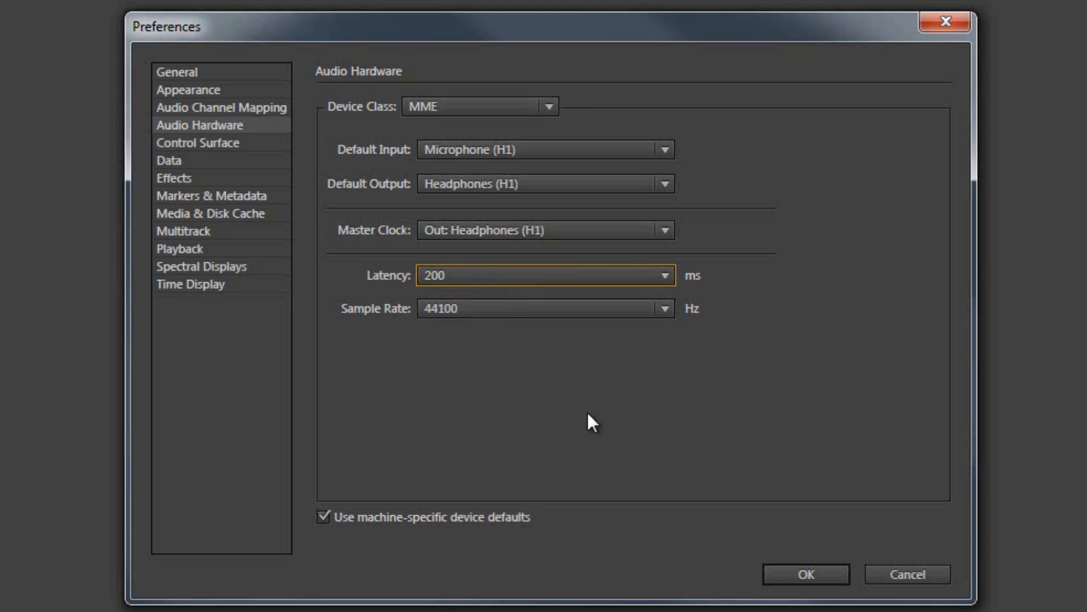
mouse_move(622, 319)
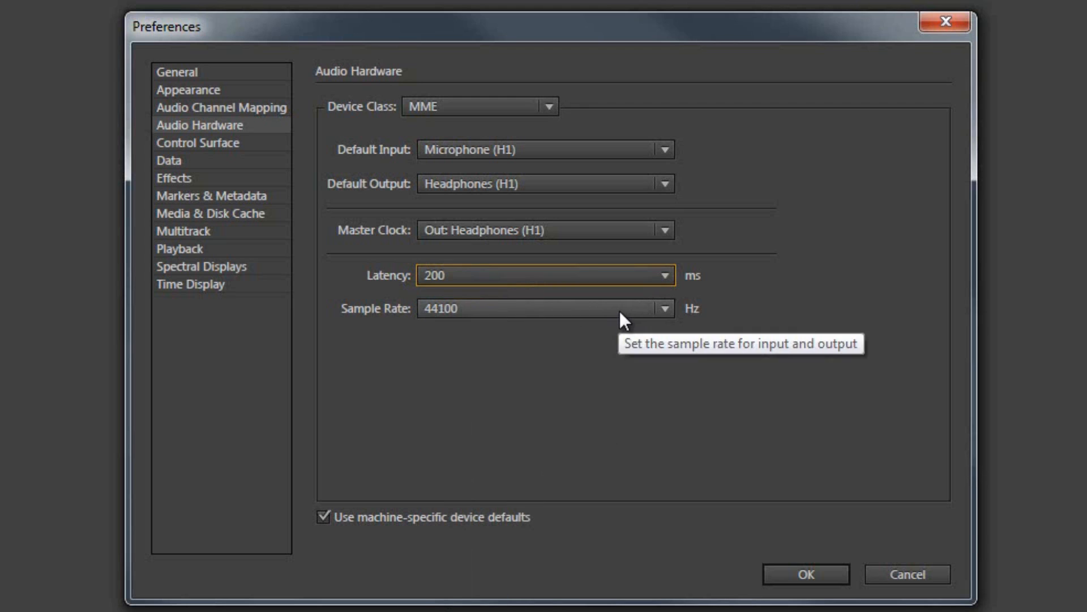
left_click(662, 309)
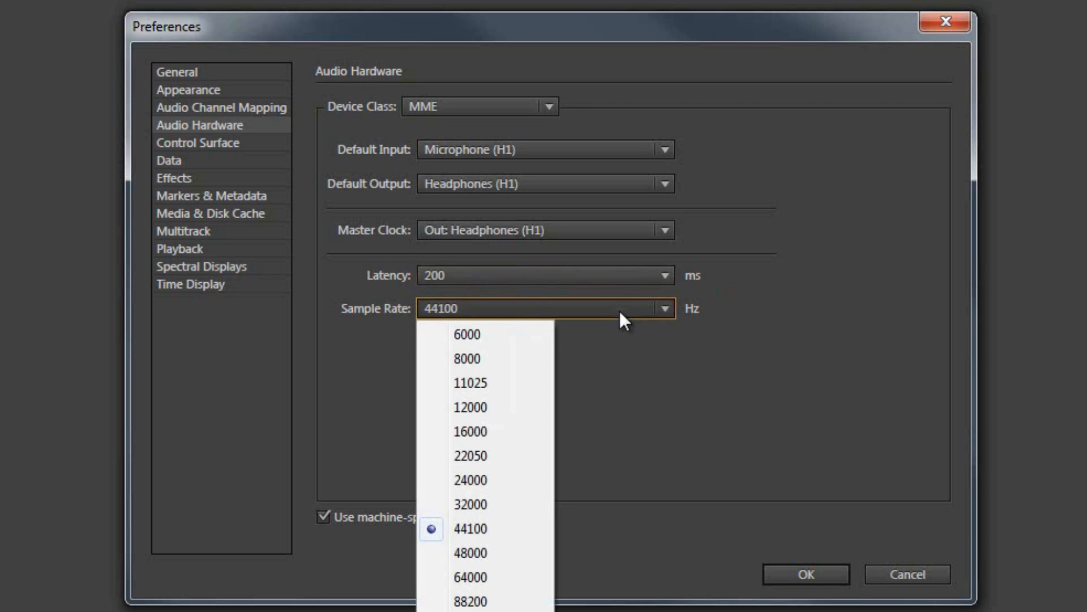
left_click(470, 528)
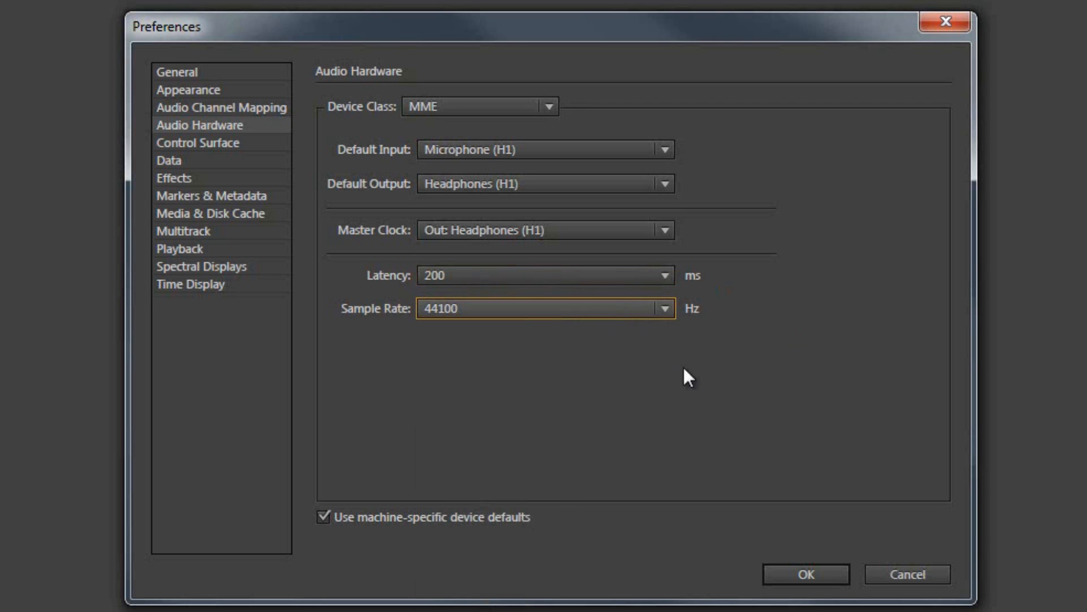
left_click(804, 574)
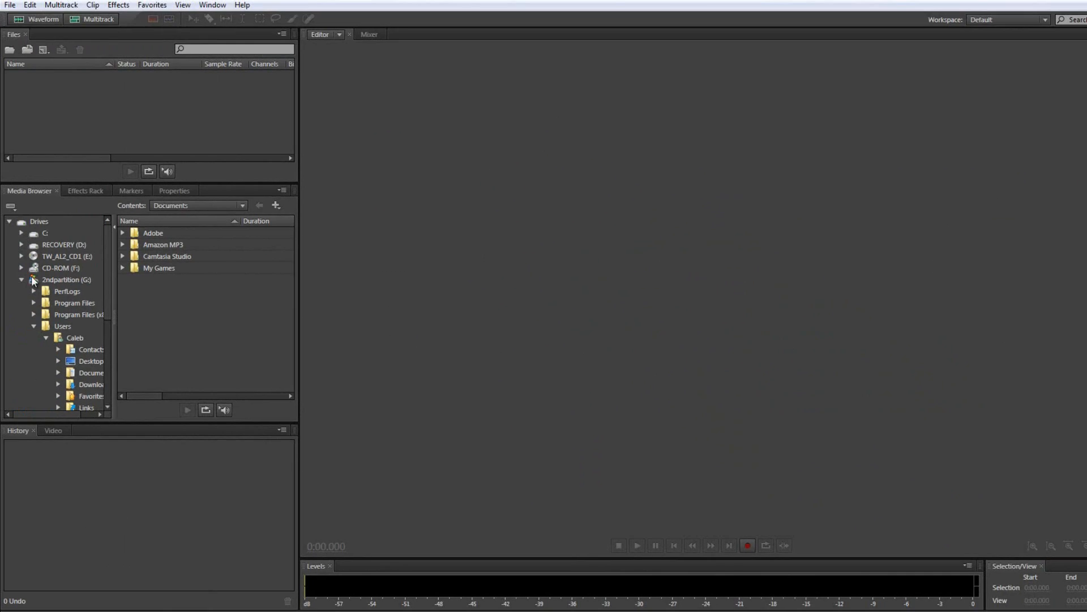
mouse_move(434, 198)
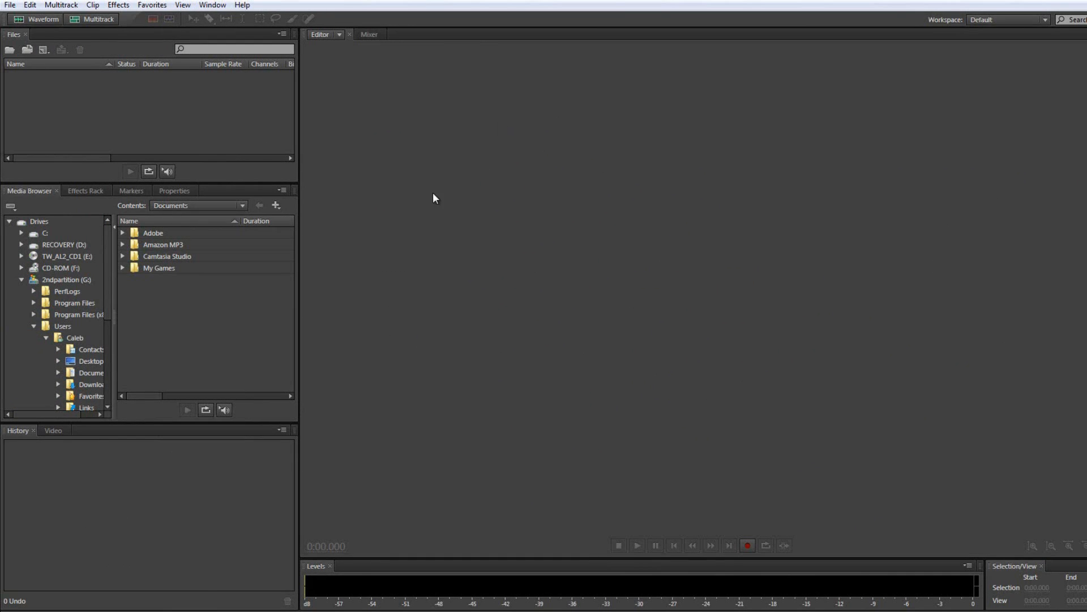
- Switch to the Default workspace and reset it to its original panel layout
left_click(316, 6)
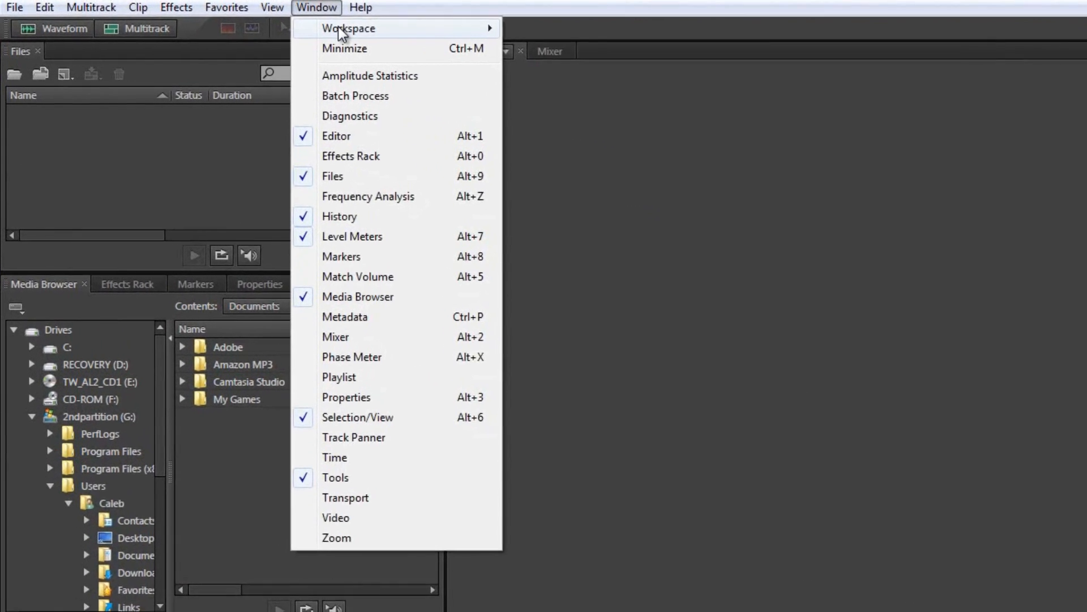
left_click(349, 28)
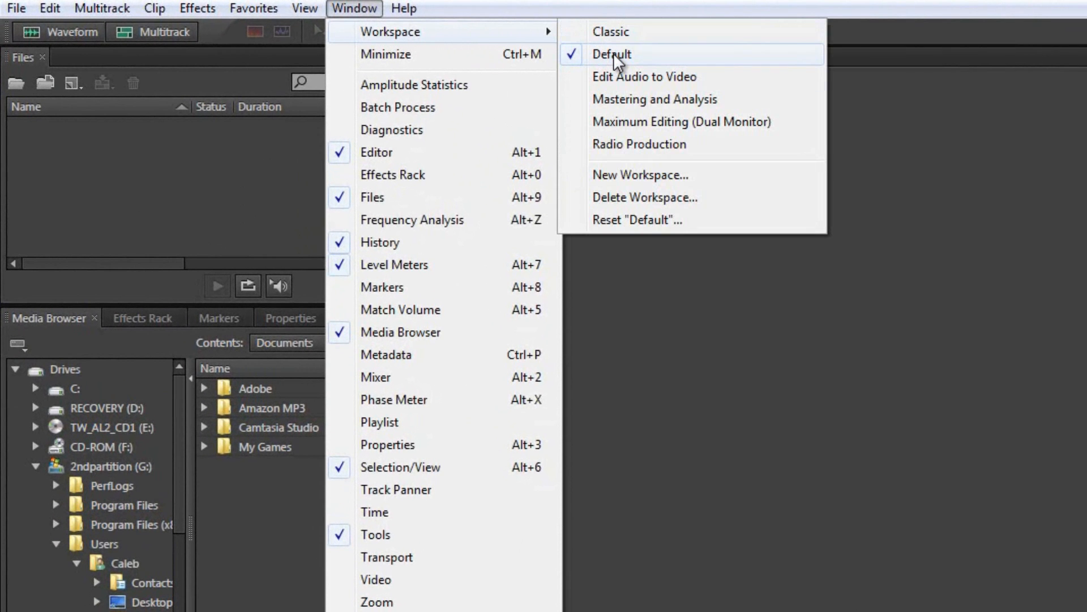
left_click(611, 55)
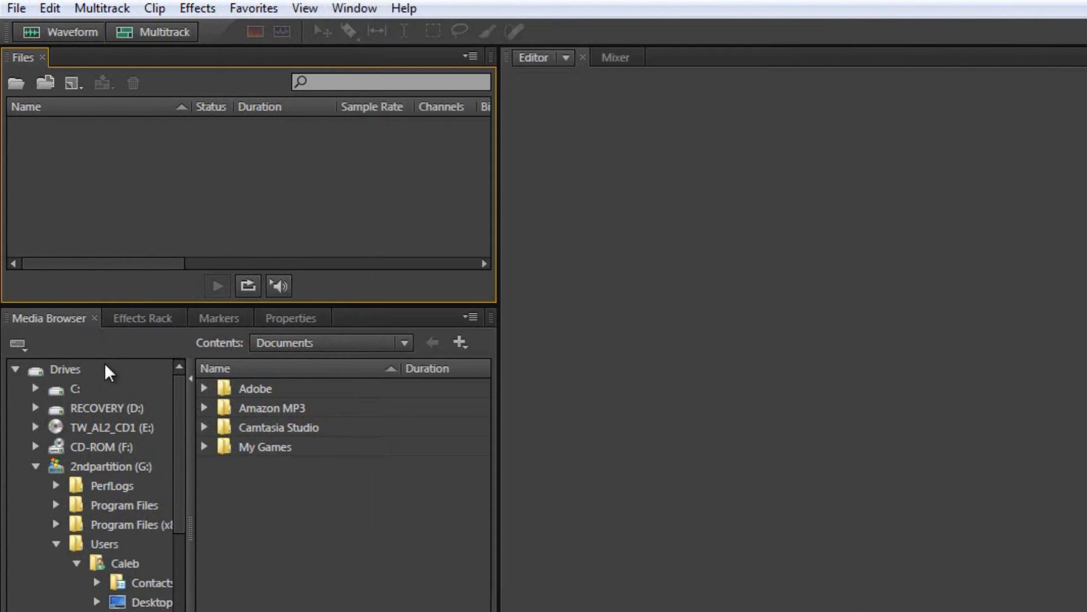
left_click(143, 317)
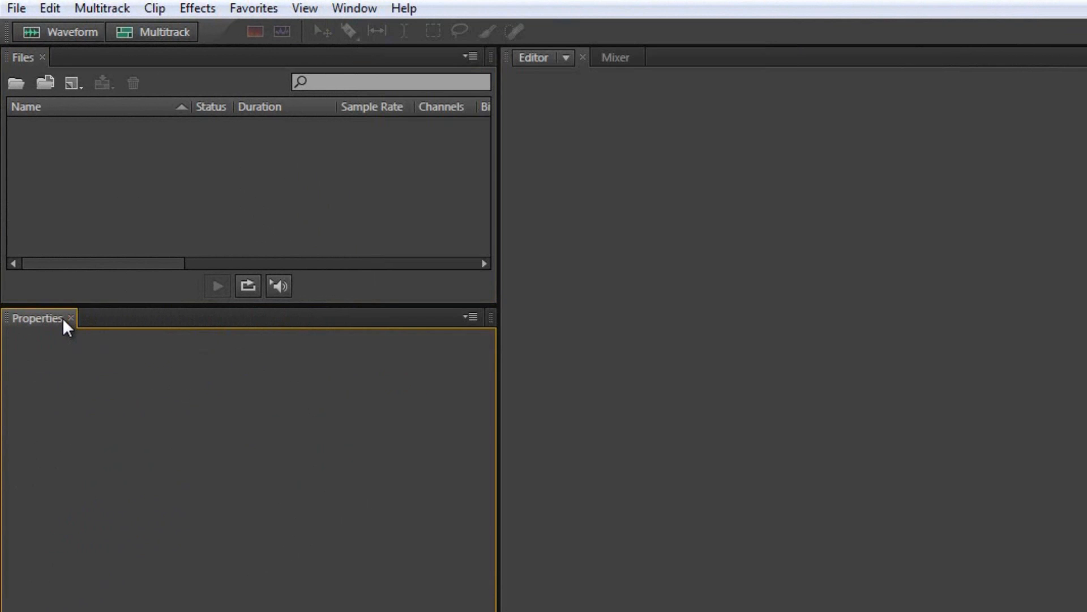
left_click(354, 9)
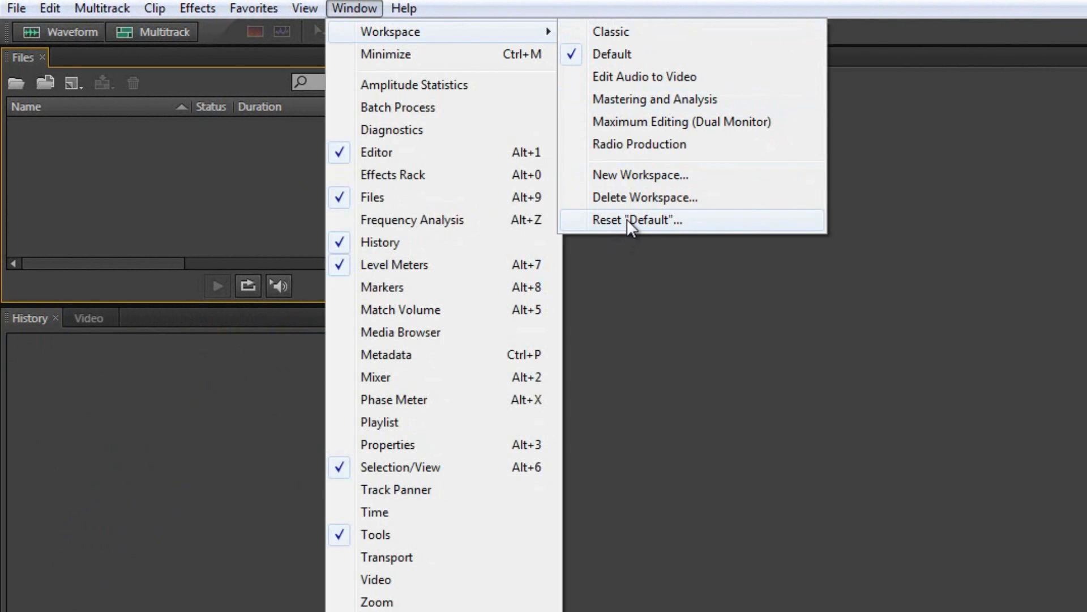
left_click(637, 219)
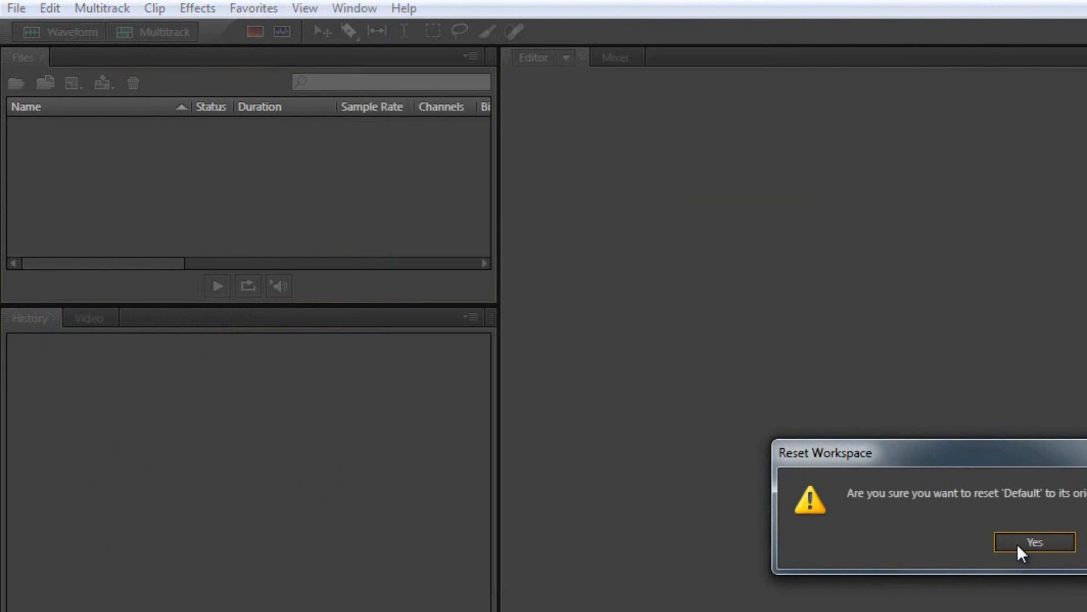
left_click(1033, 543)
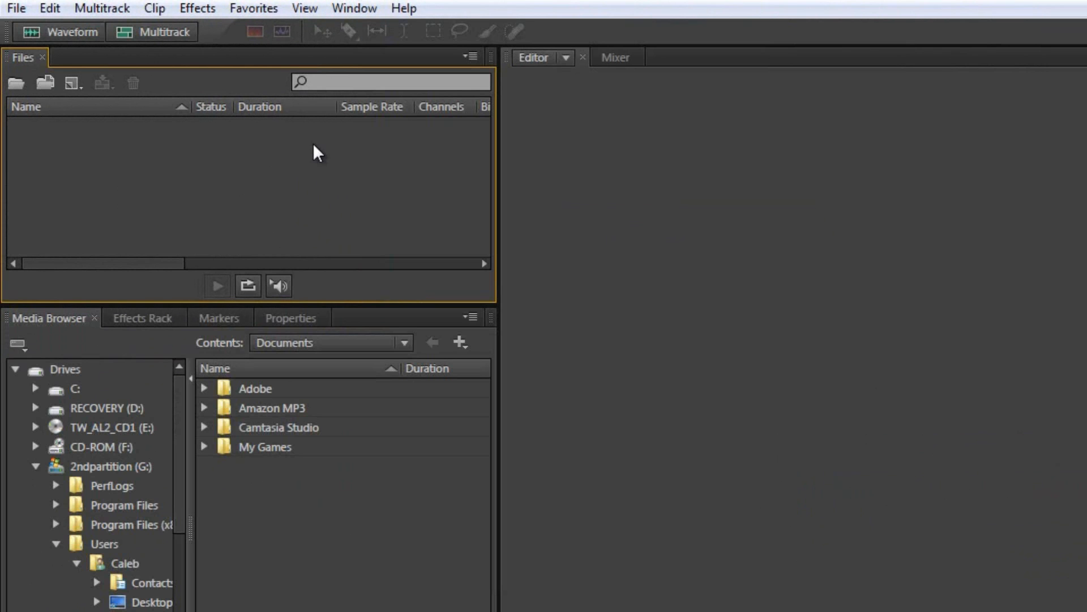
mouse_move(15, 8)
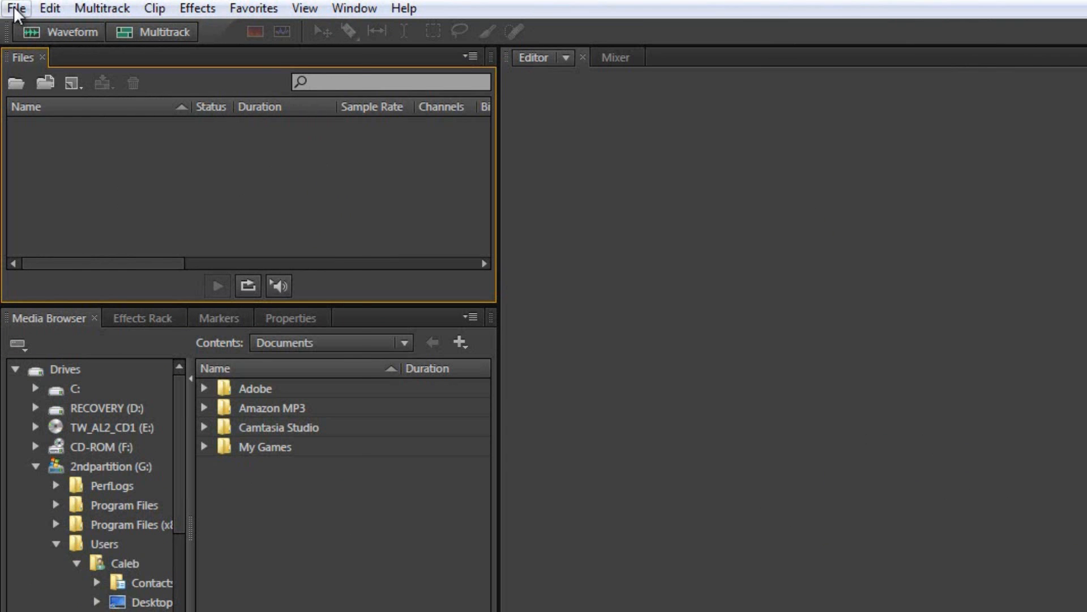
- Start a new audio file and name it 'FirstAudioFile'
left_click(17, 8)
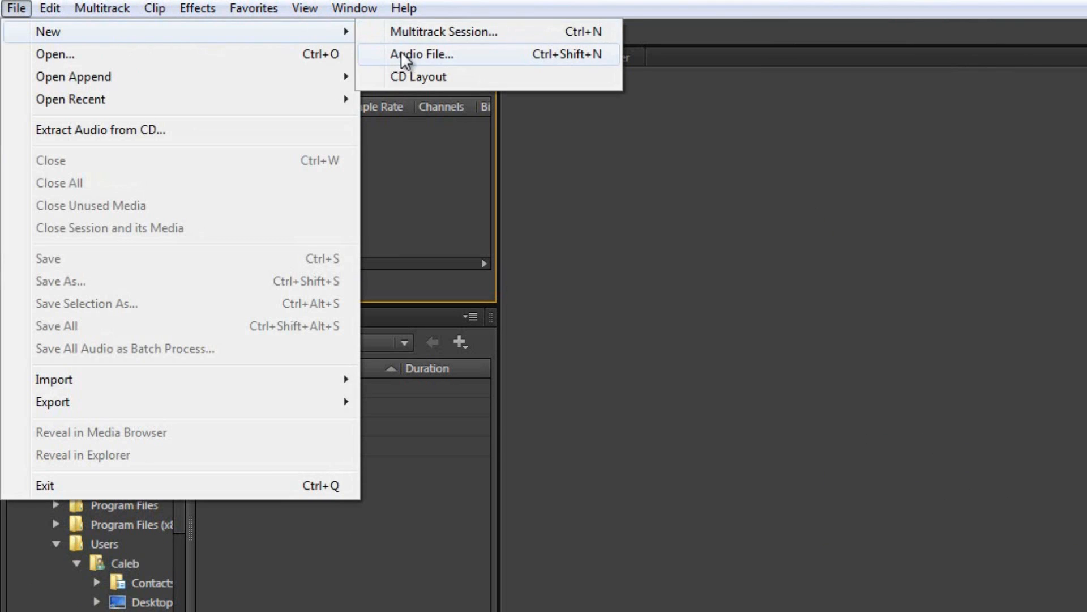
left_click(421, 54)
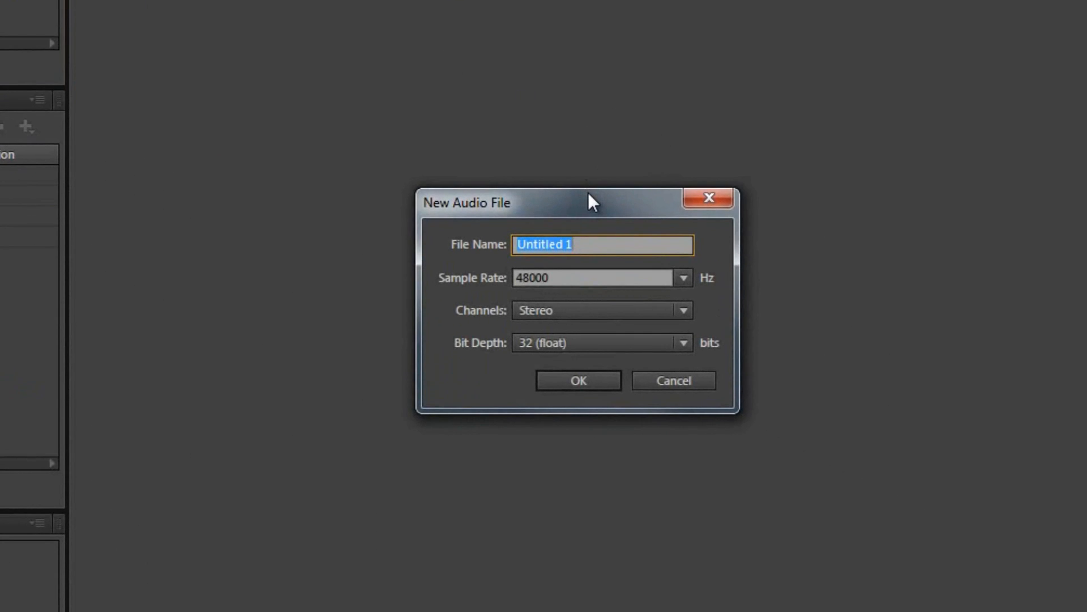
type("FirstAudio")
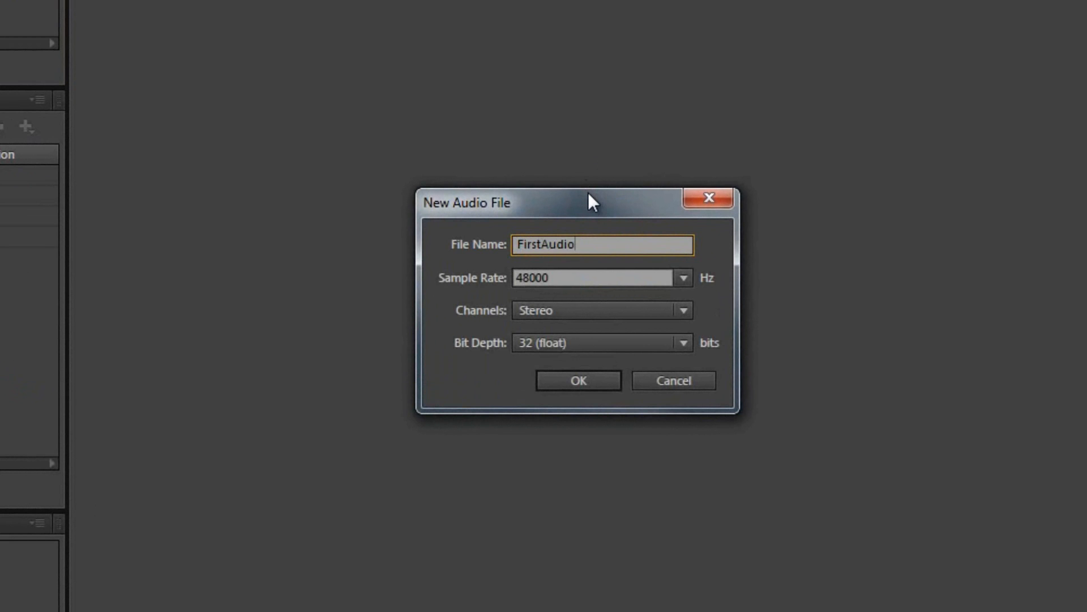
type("File")
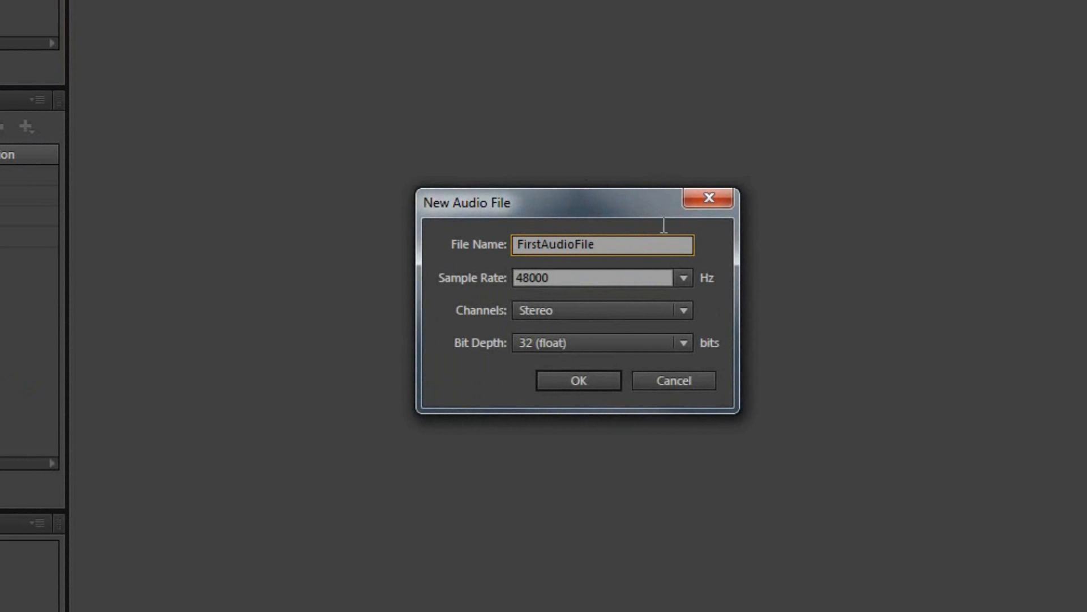
mouse_move(688, 285)
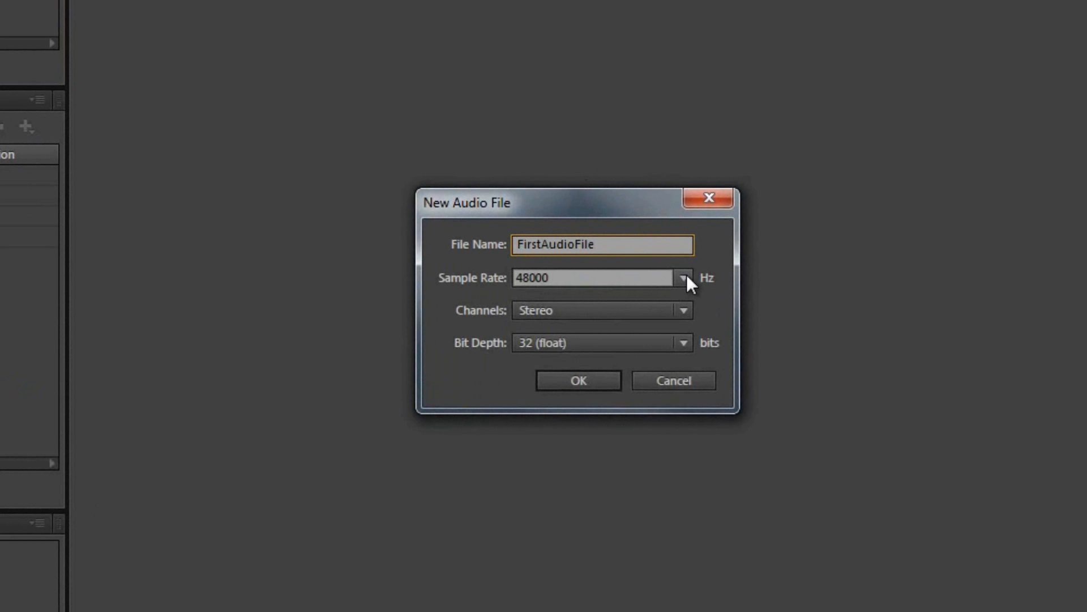
mouse_move(659, 350)
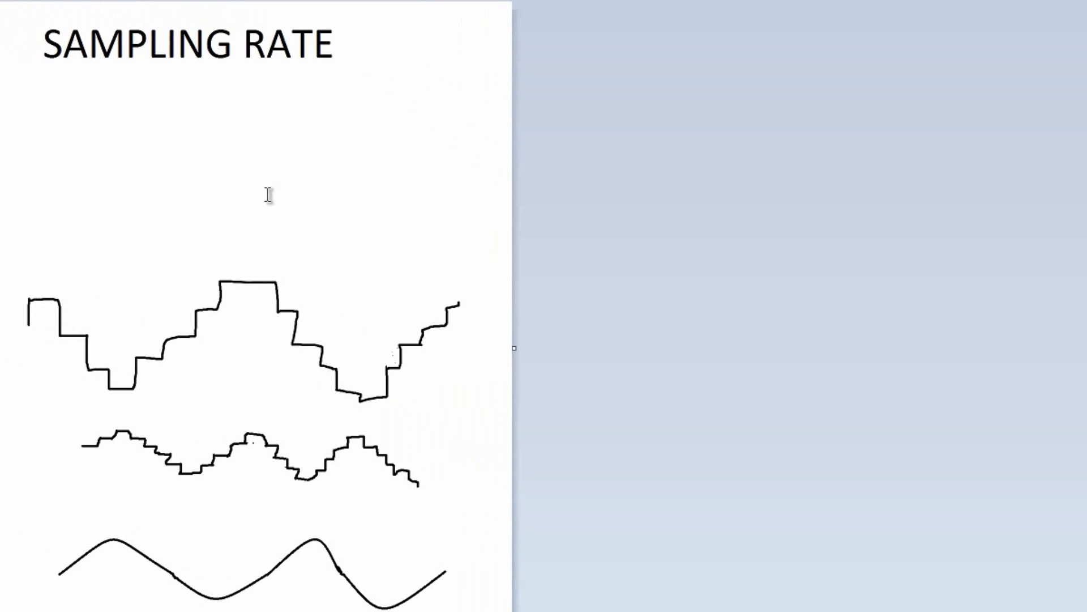
- Switch to the Paint window showing the sampling rate waveform sketch
left_click(243, 569)
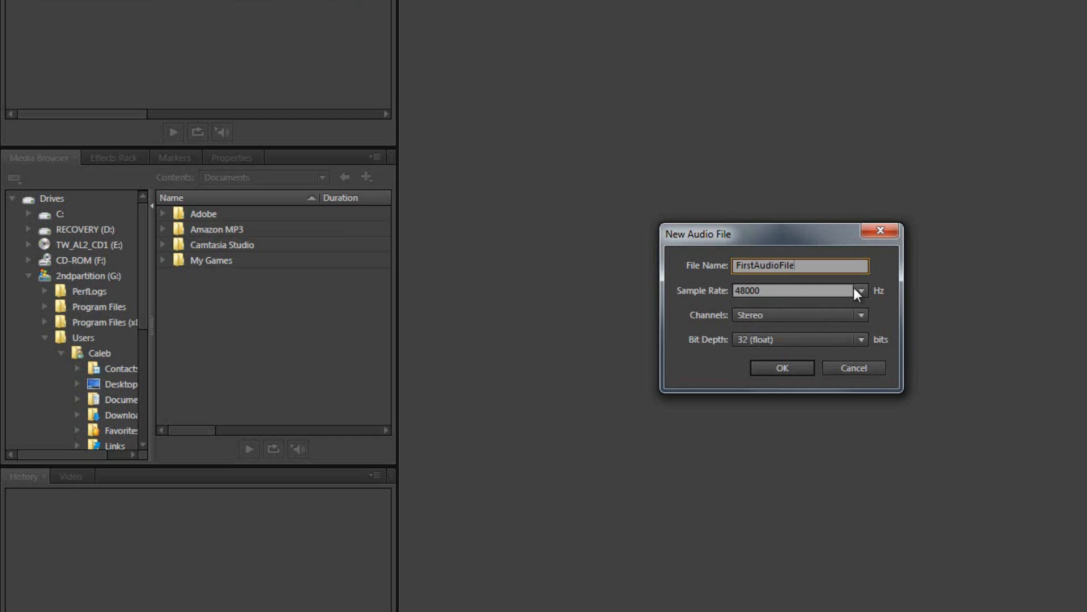
mouse_move(859, 297)
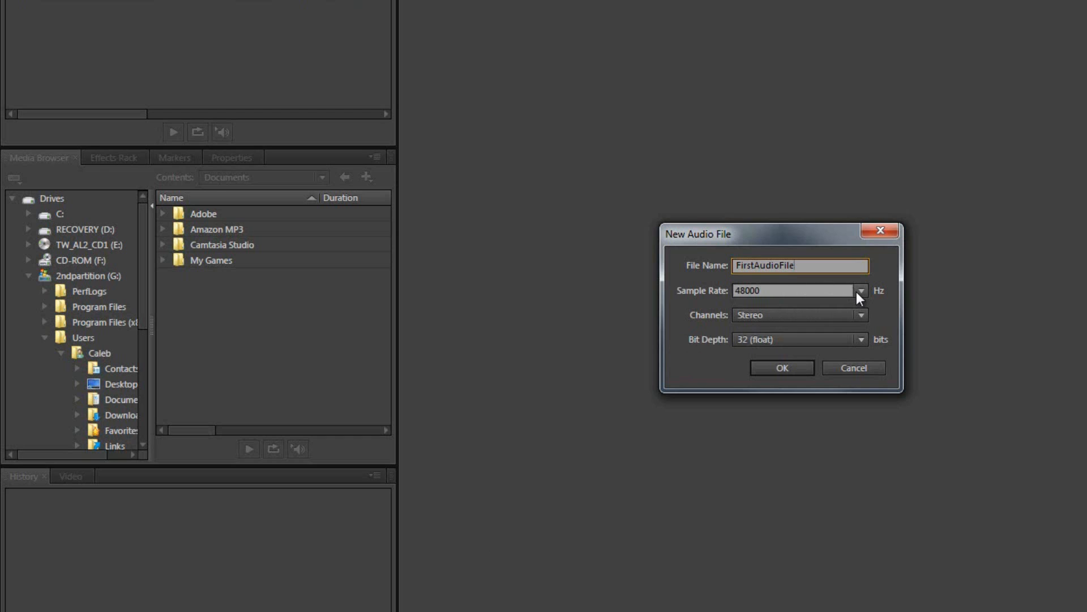
- Set the new file's sample rate to 44100 Hz instead of 48000
left_click(859, 290)
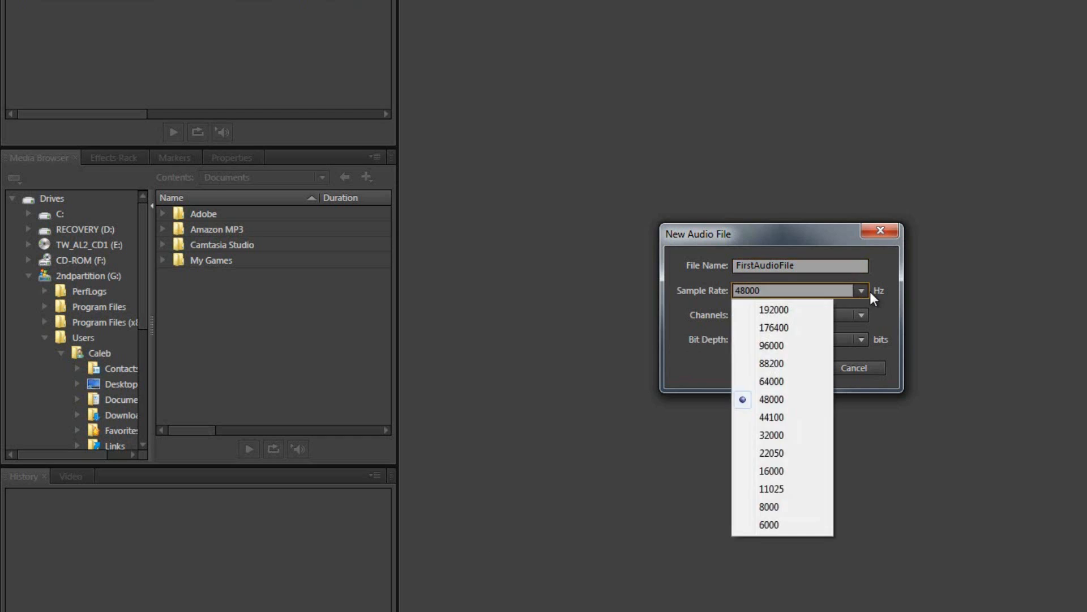
mouse_move(802, 417)
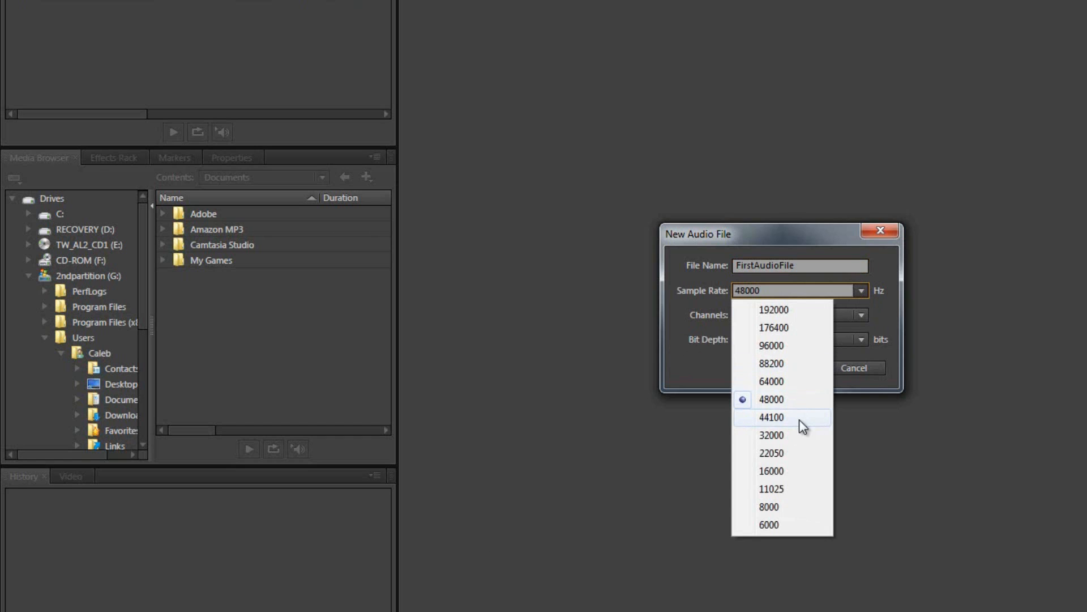
left_click(771, 416)
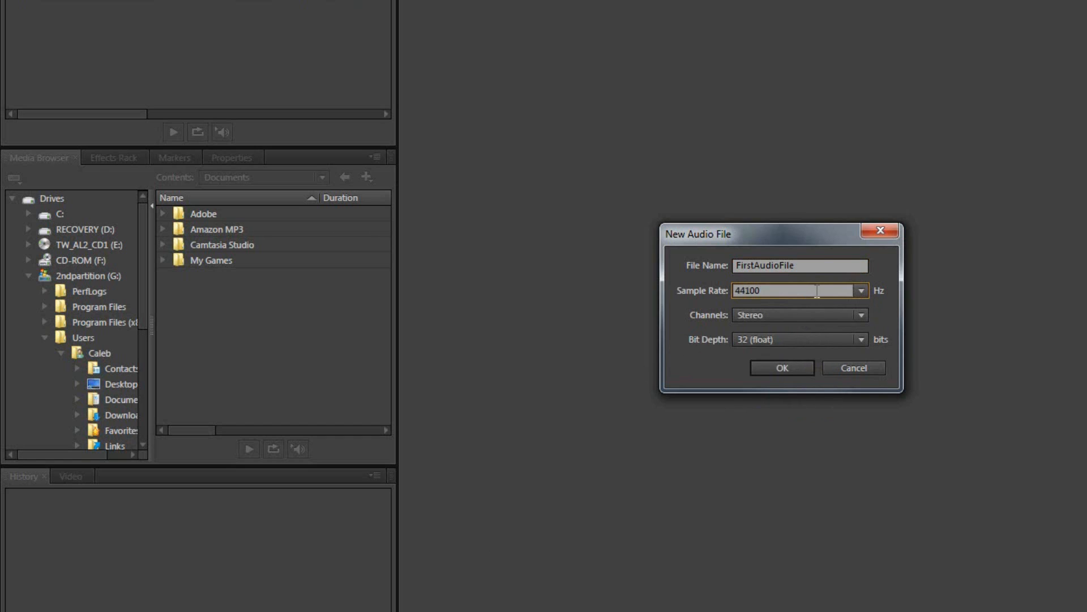
left_click(862, 339)
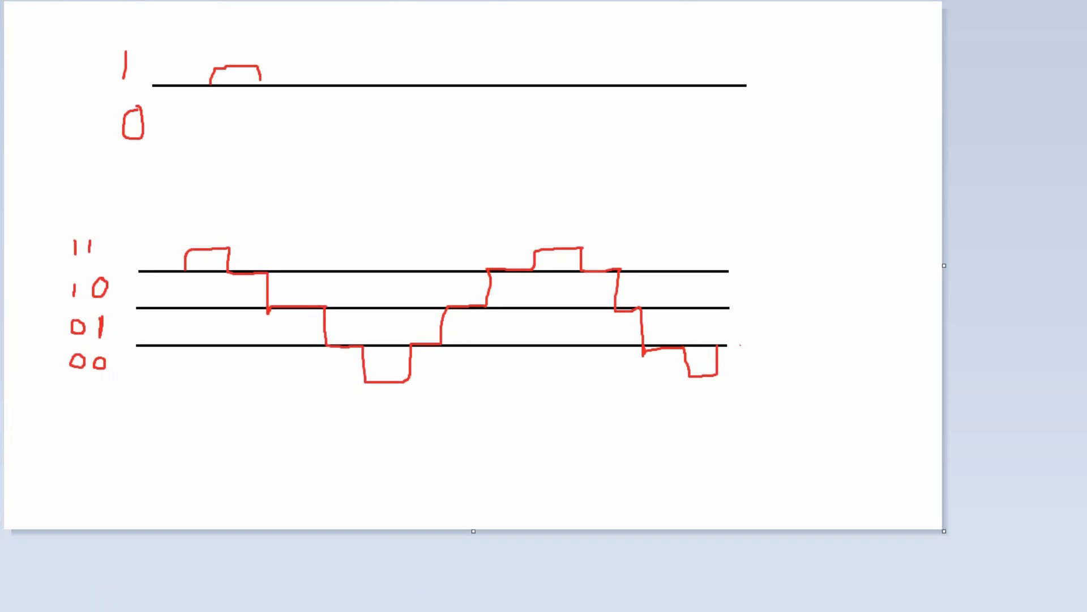
mouse_move(784, 123)
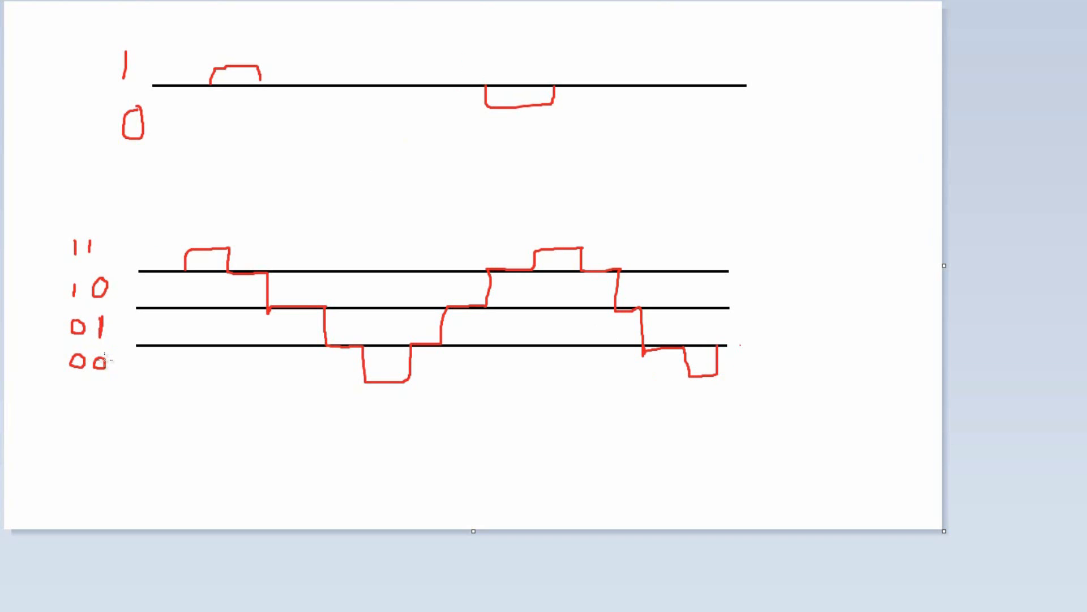
mouse_move(139, 413)
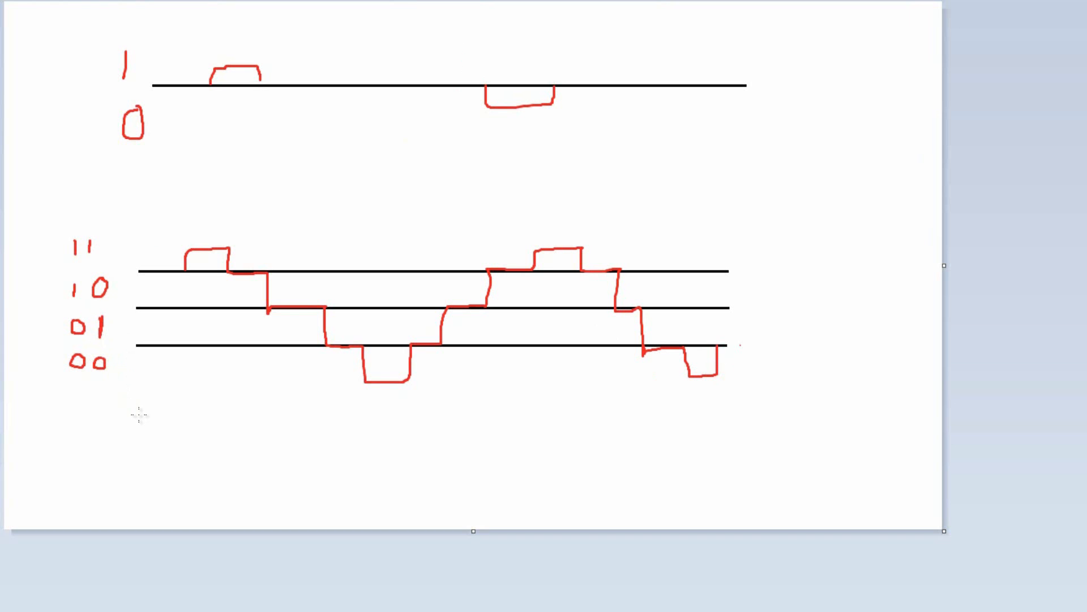
mouse_move(197, 420)
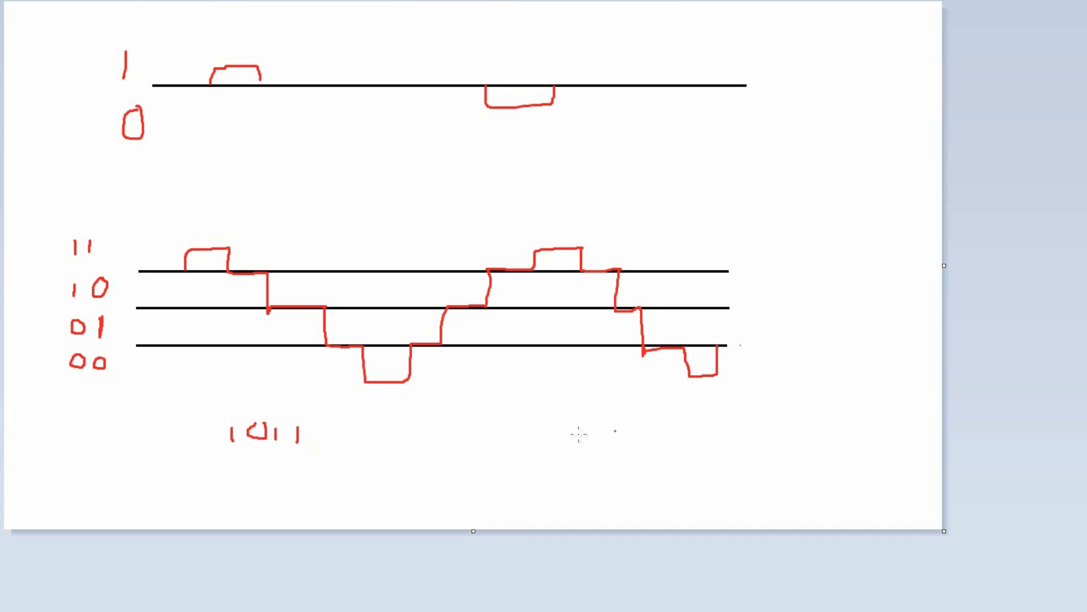
mouse_move(553, 434)
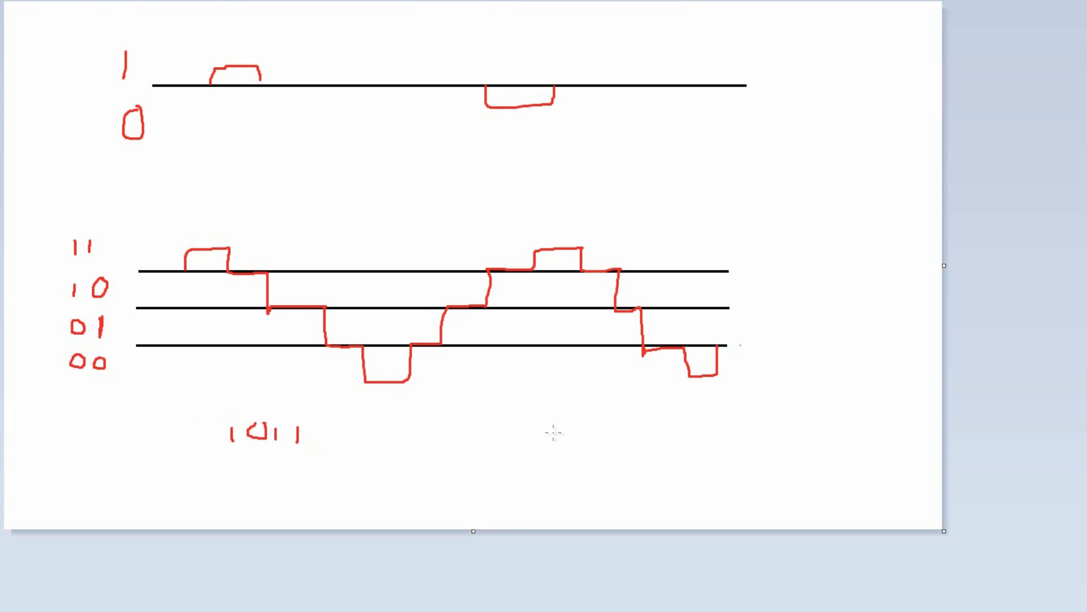
mouse_move(553, 432)
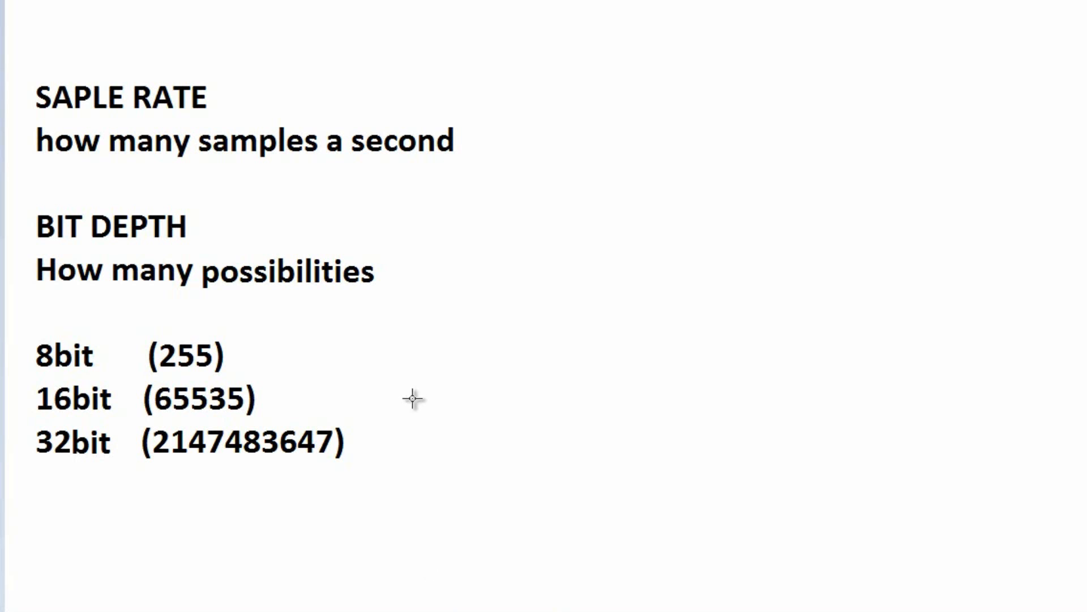
mouse_move(546, 119)
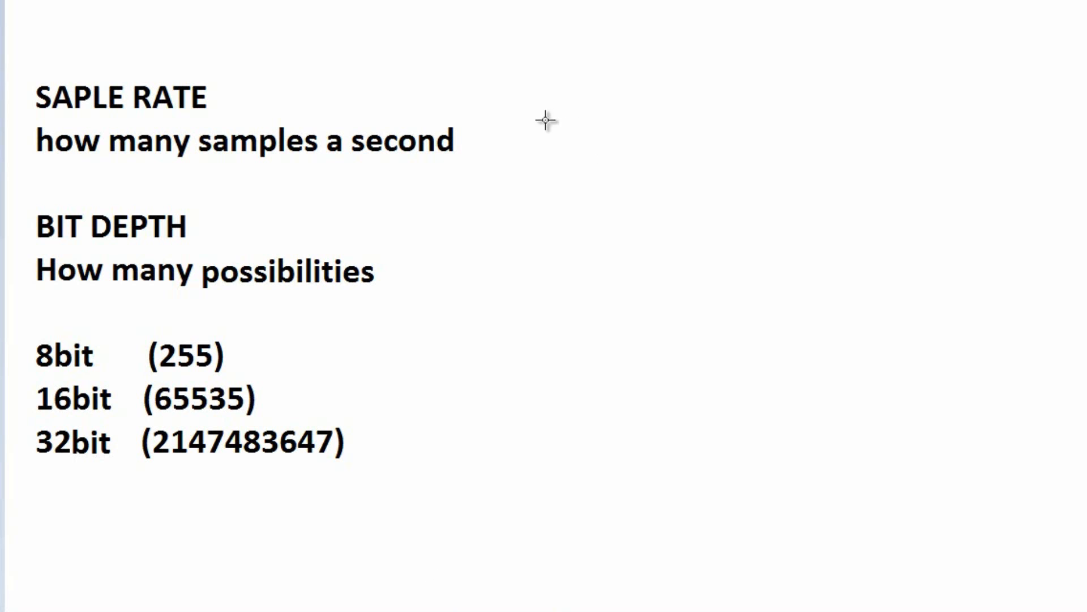
mouse_move(444, 263)
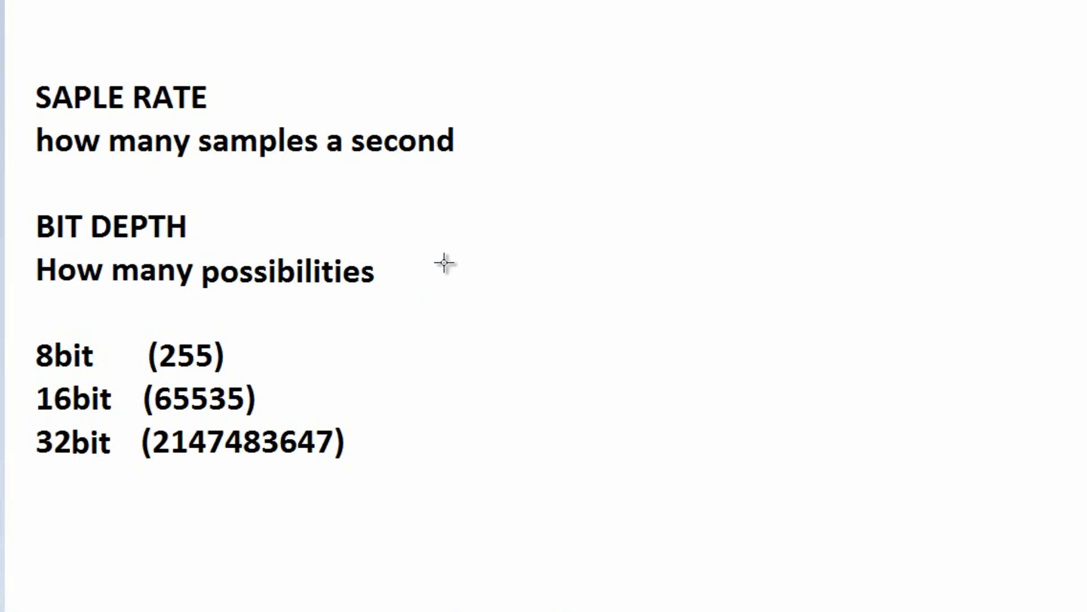
mouse_move(404, 301)
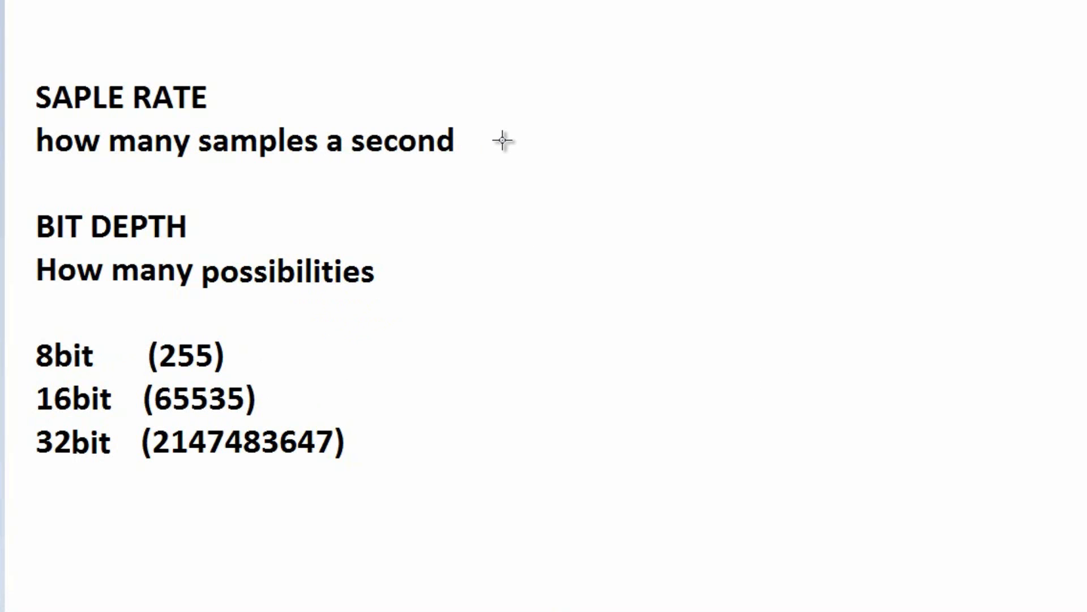
mouse_move(466, 108)
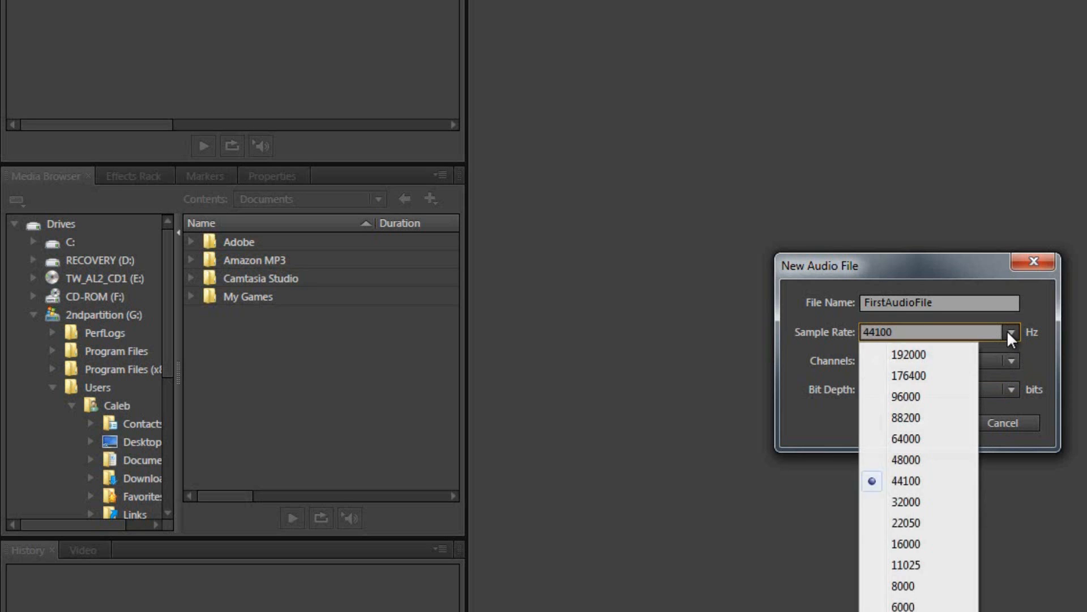
- Create FirstAudioFile at 44100 Hz, 32-bit float stereo and open it in the Editor
left_click(1010, 389)
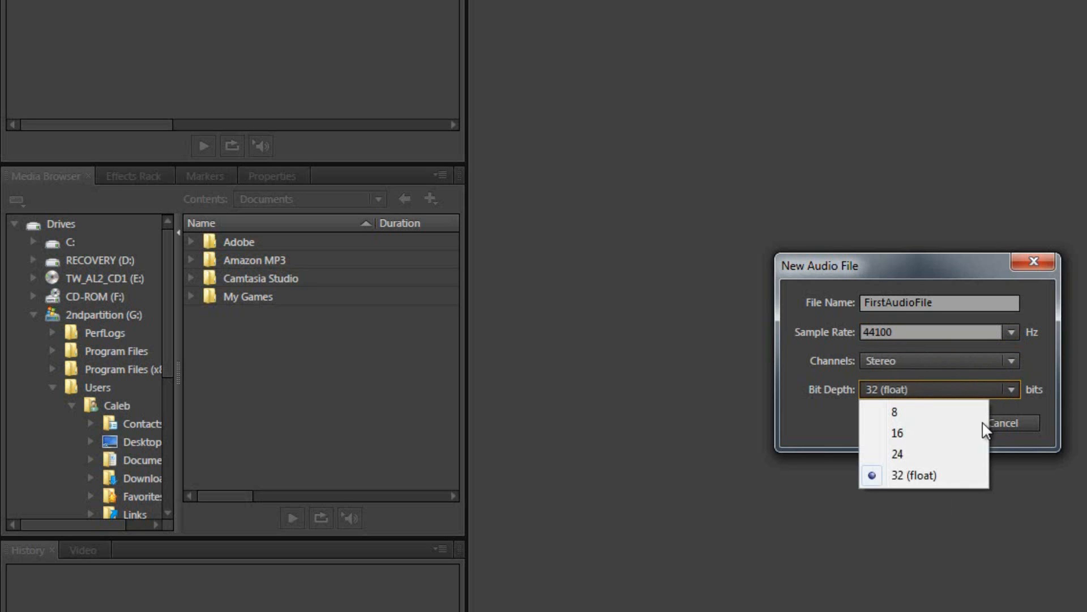
left_click(915, 475)
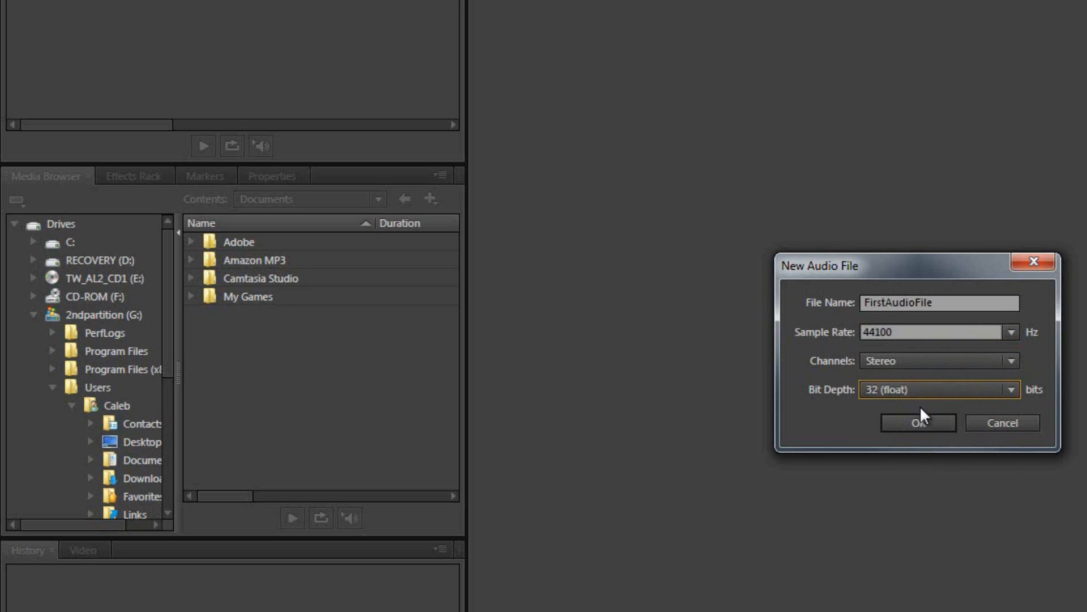
left_click(917, 423)
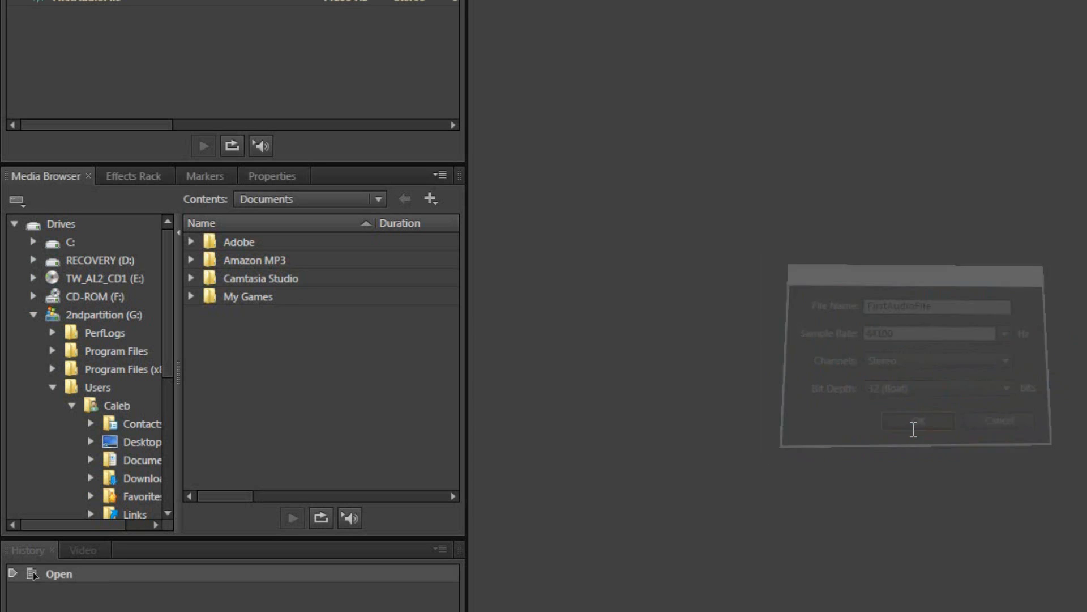
left_click(916, 420)
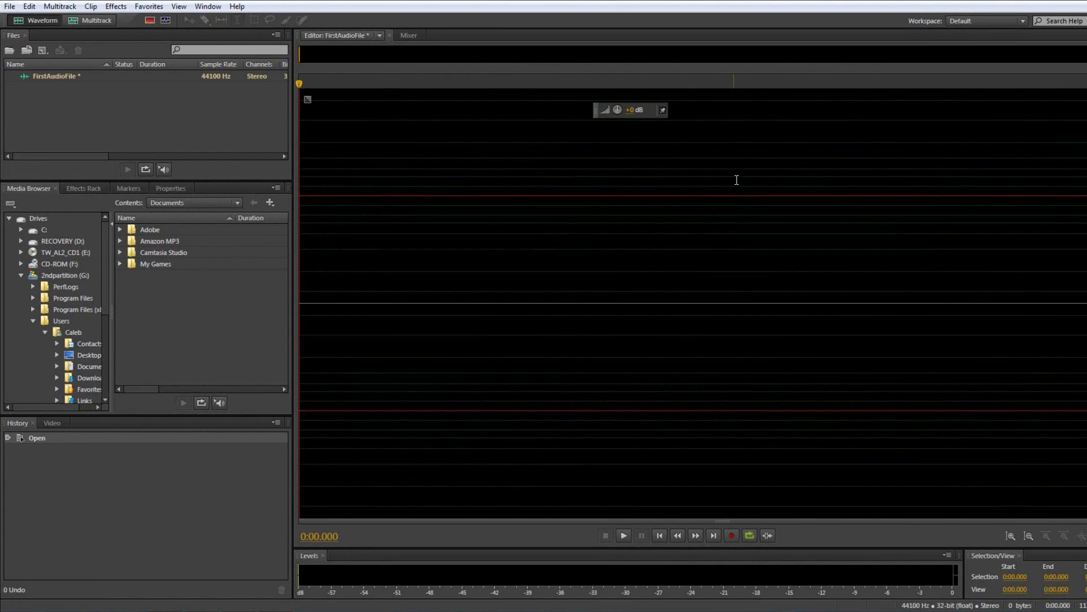